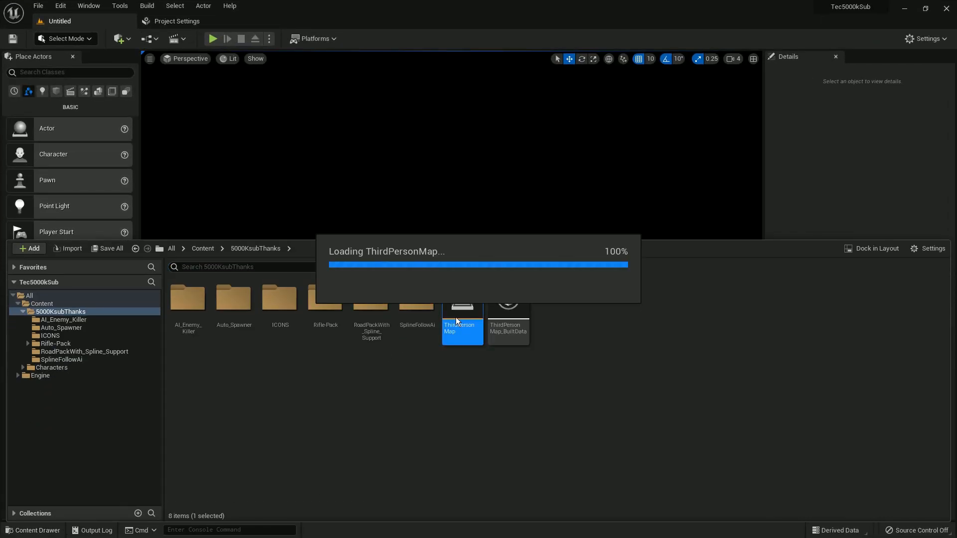
- Load the ThirdPersonMap level and show the project's asset folders in the Content Drawer
double_click(461, 304)
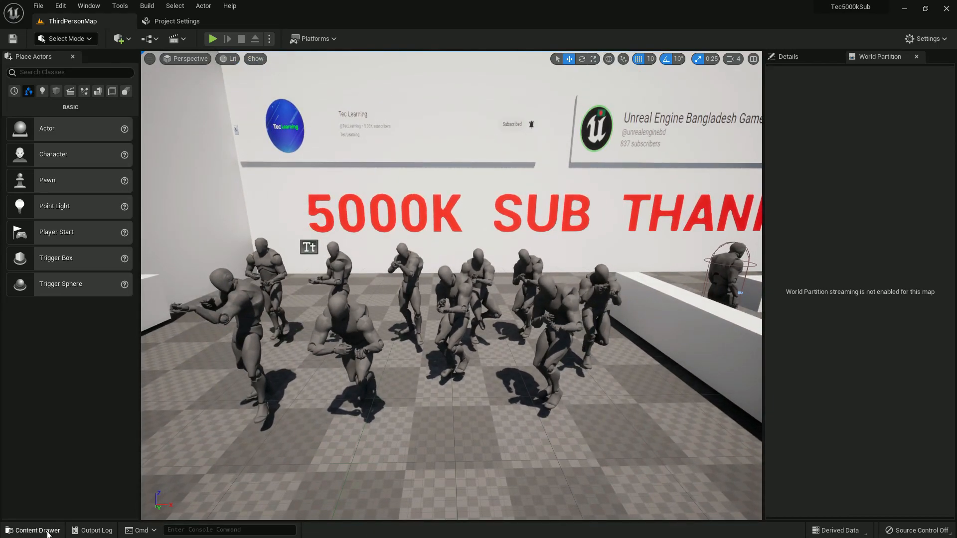
left_click(32, 530)
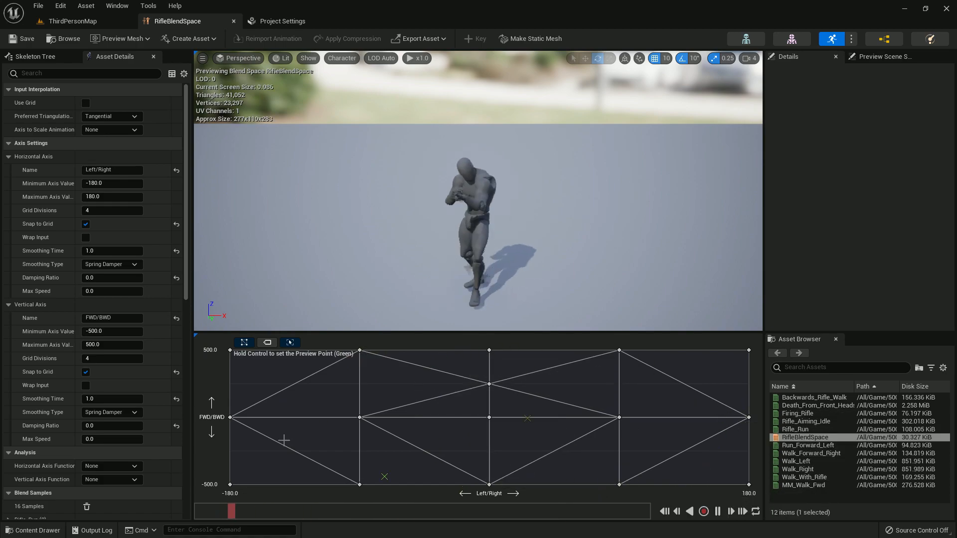
- Preview the RifleBlendSpace, then bring up the RifleAnimaBP animation blueprint graph
left_click(73, 20)
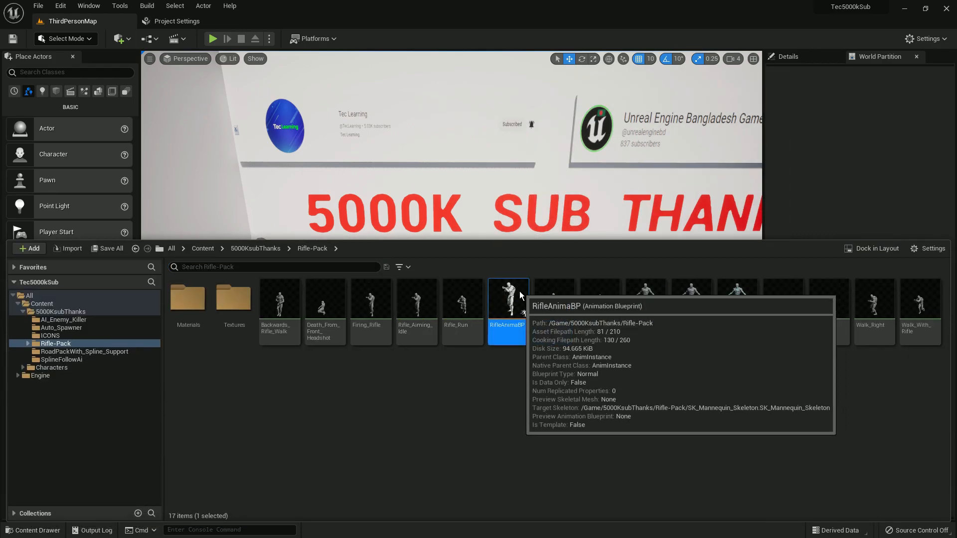
double_click(507, 303)
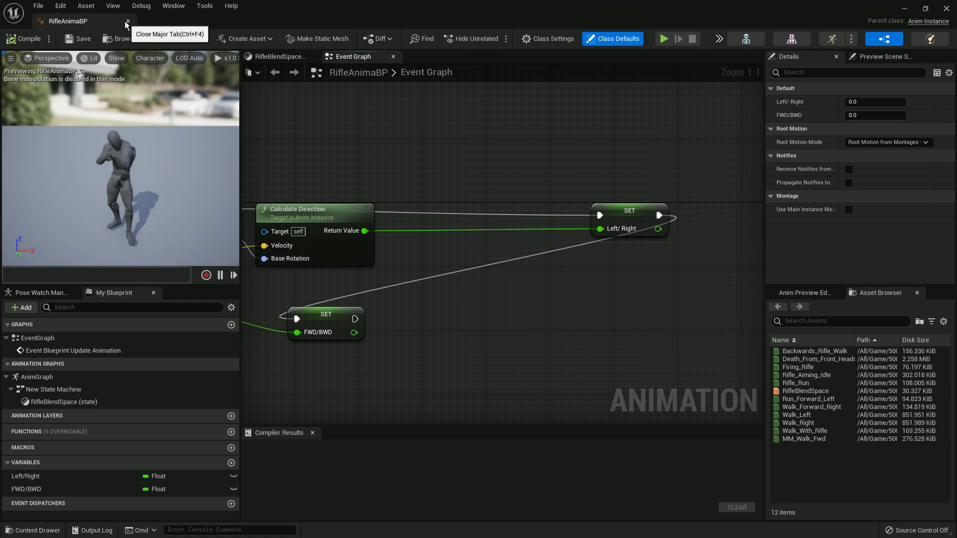
- Close RifleAnimaBP, play-test the Spline Follow Ai mannequin walking its path, then stop
left_click(128, 21)
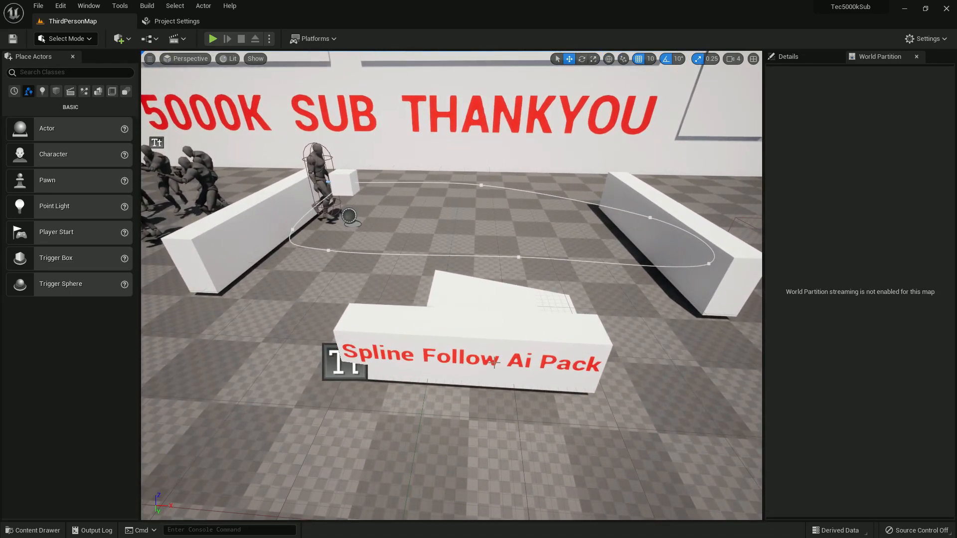
left_click(213, 39)
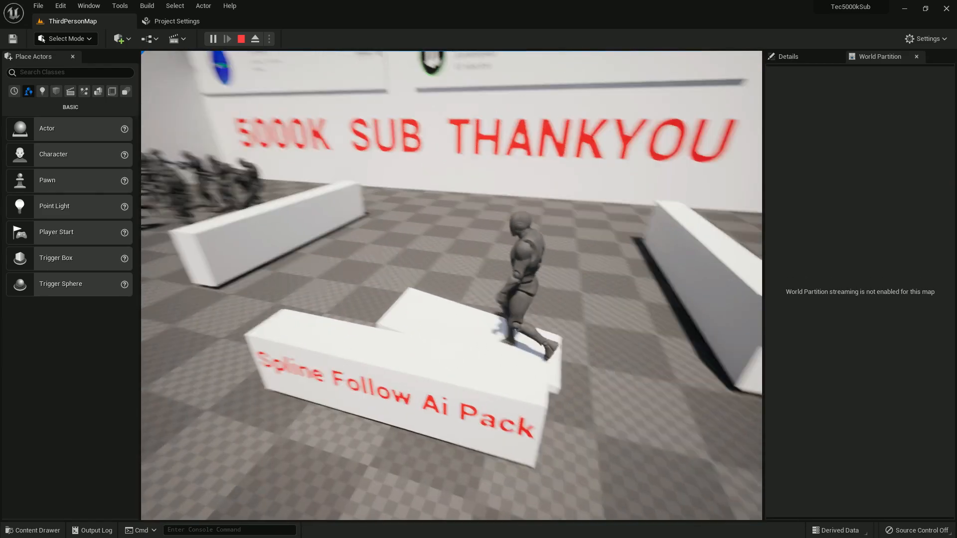
left_click(241, 39)
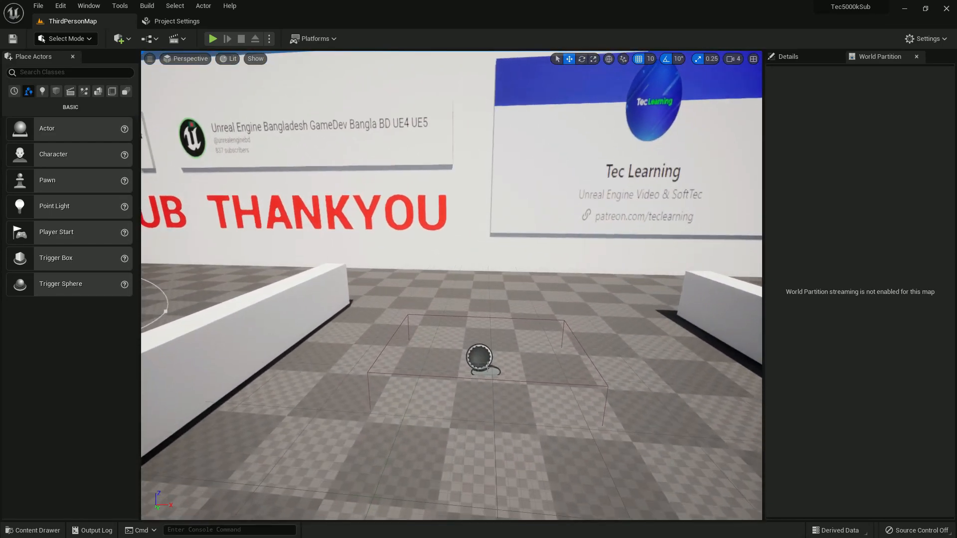
- Select the AutoSpawner actor and scroll through its Class Index 0 spawnable-class list
left_click(480, 359)
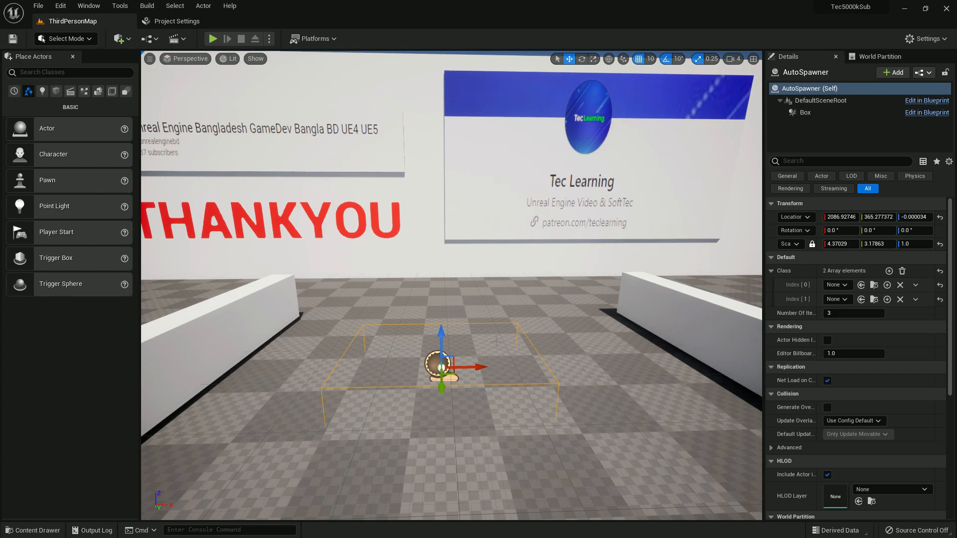
mouse_move(797, 313)
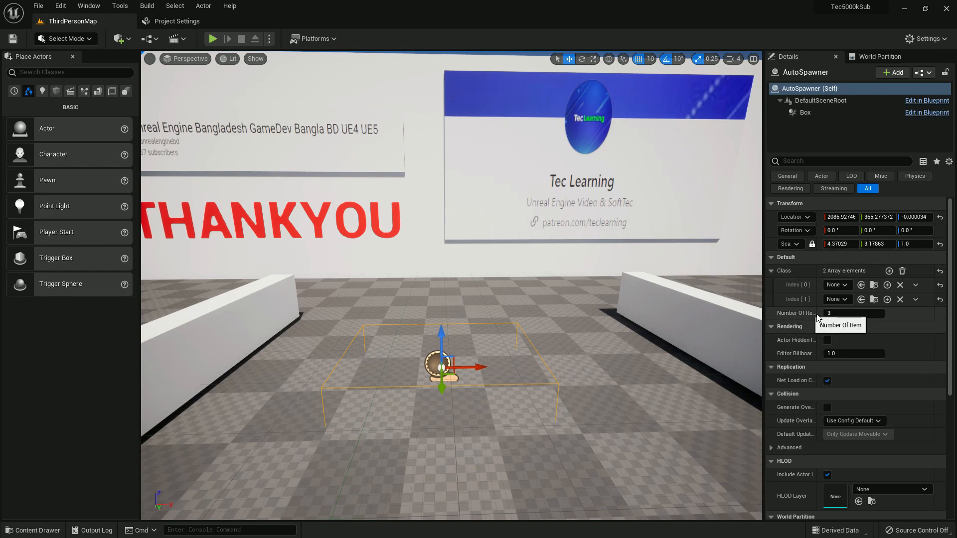
left_click(836, 284)
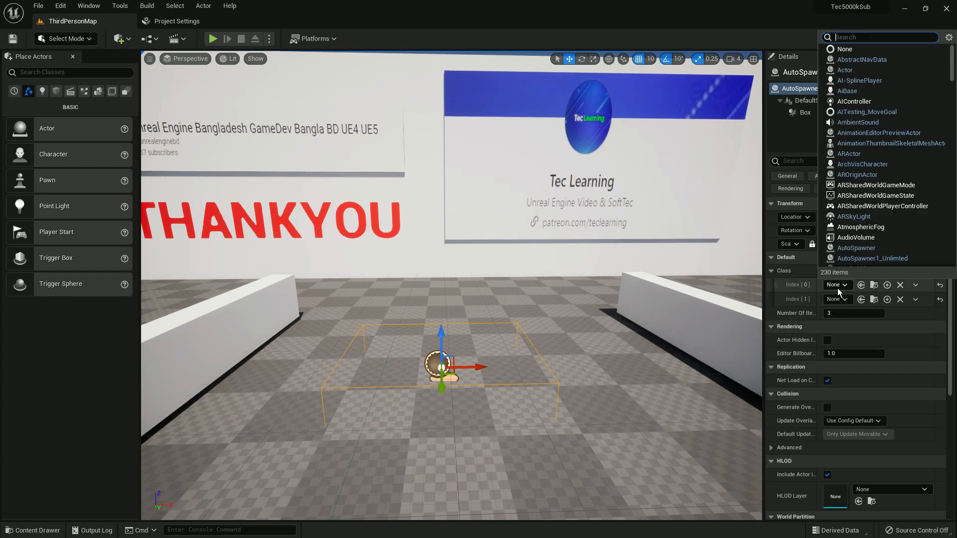
mouse_move(876, 153)
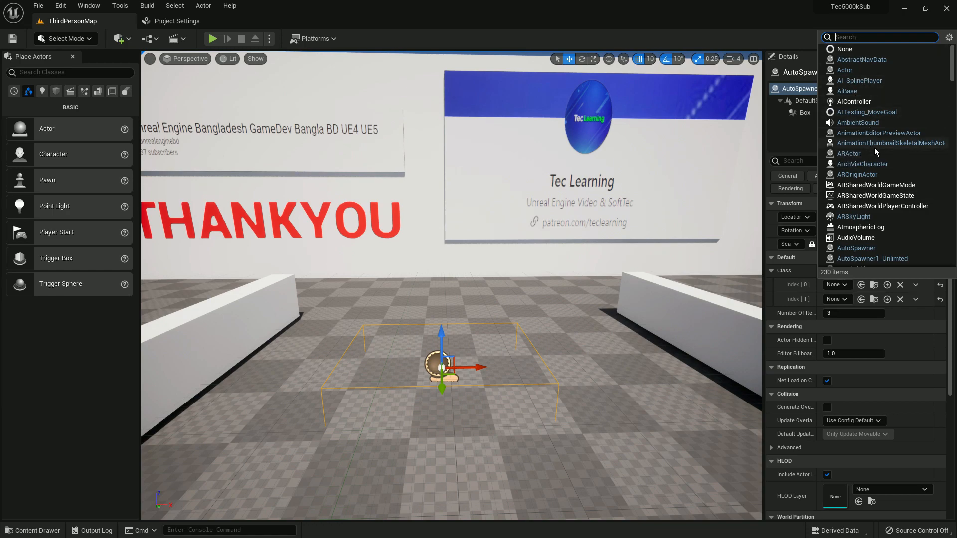
scroll("down", 3)
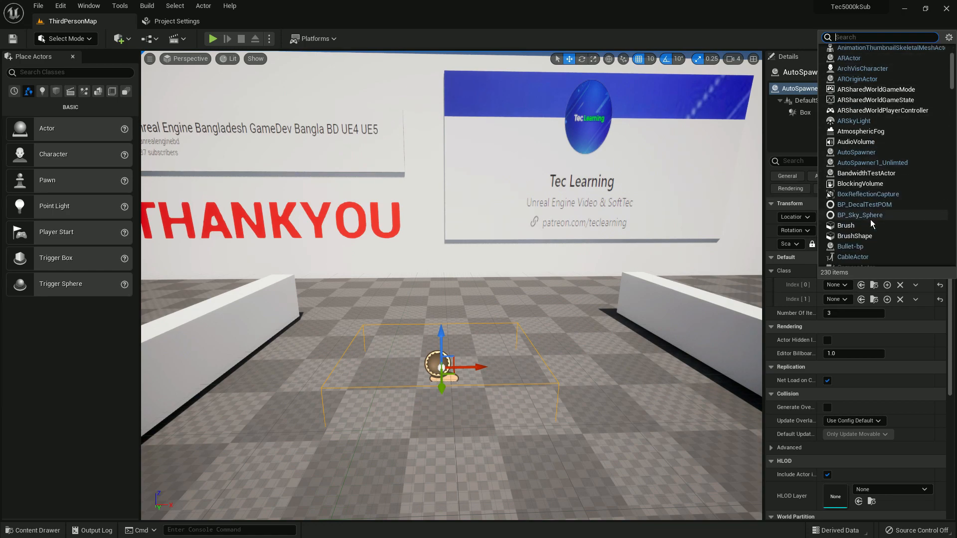
scroll("down", 3)
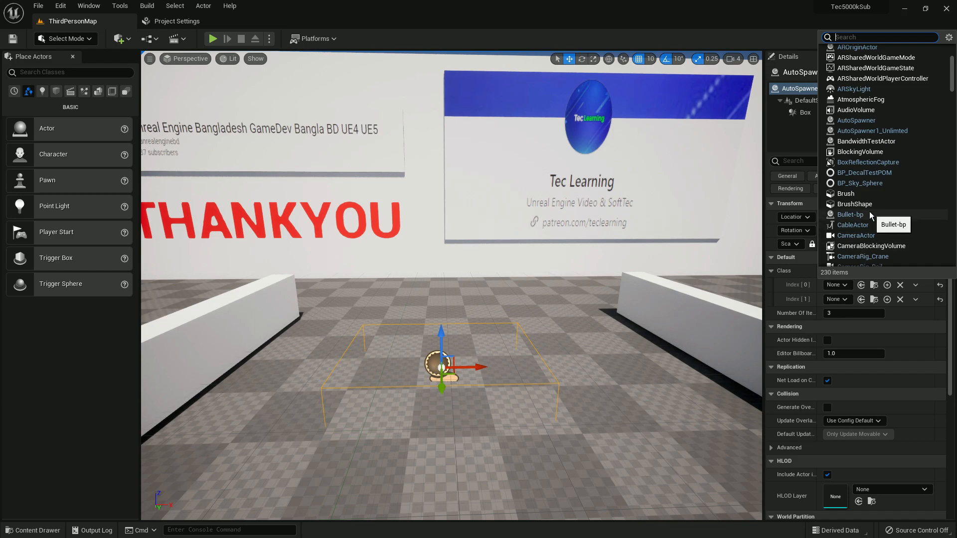
scroll("down", 3)
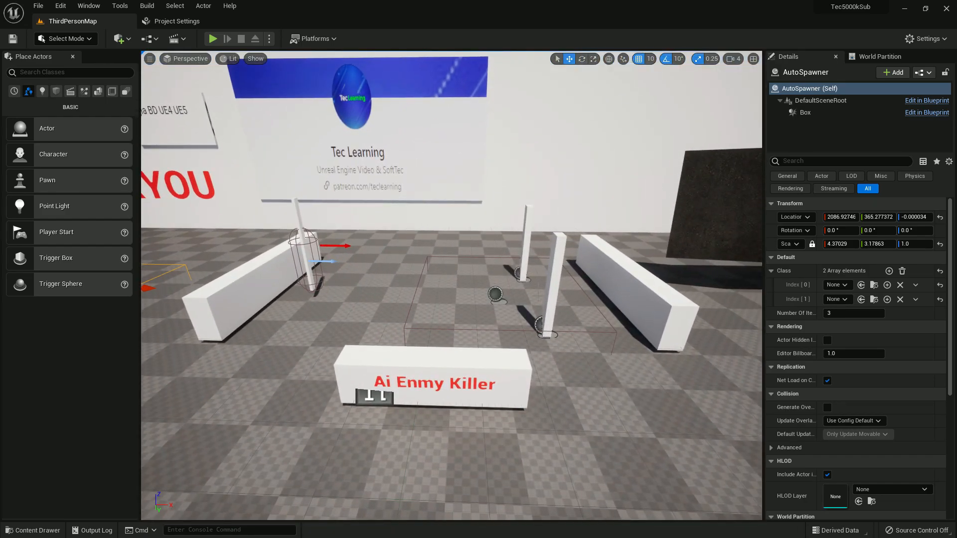
- Select the AiBase enemy pillar, review its Details and play the level to test it
left_click(238, 275)
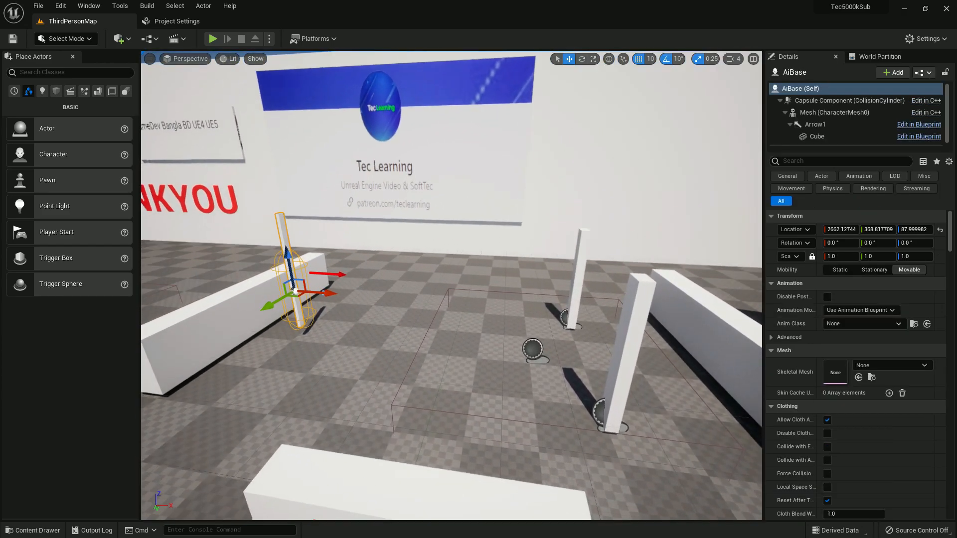
left_click_drag(295, 256, 289, 247)
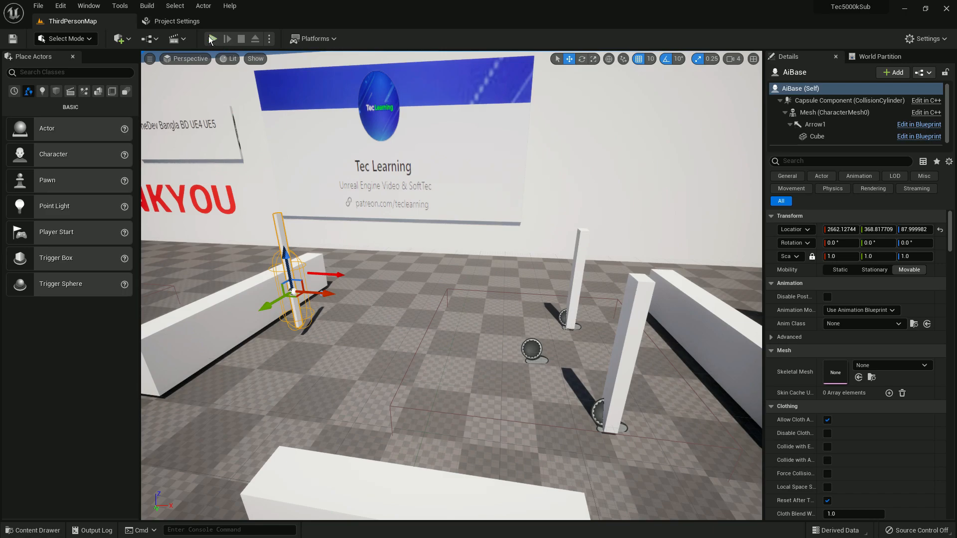
left_click(212, 39)
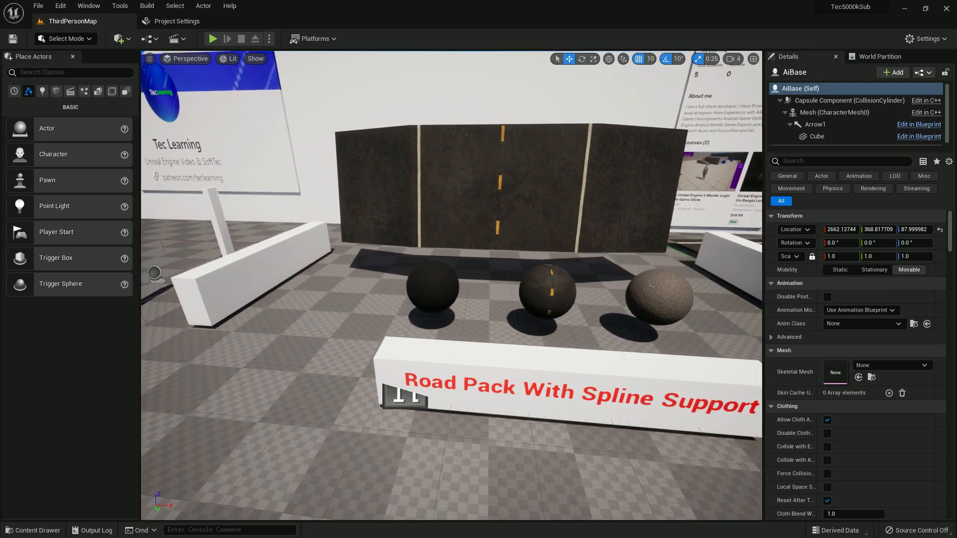
- Select a road-textured sphere and browse back to its asset pack folder under 5000KsubThanks
left_click(501, 183)
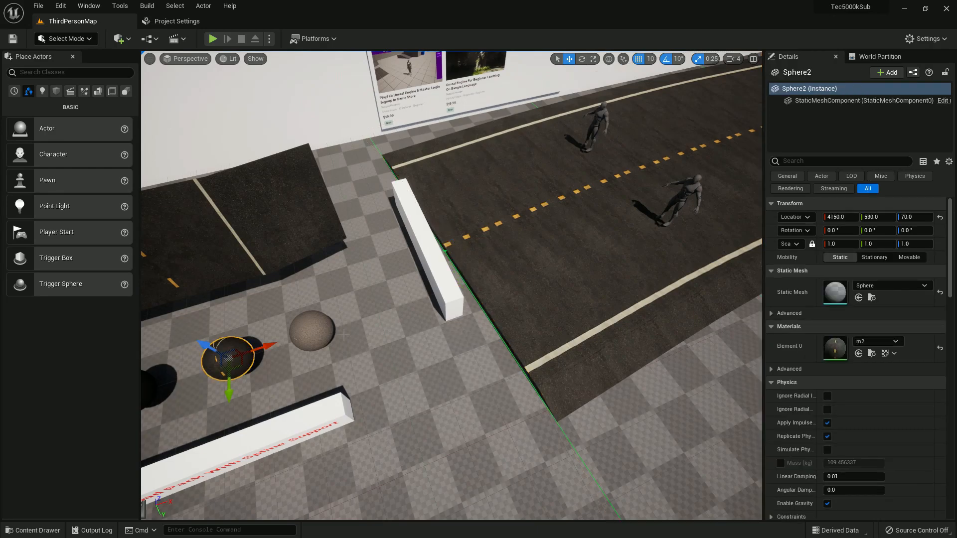
left_click(31, 529)
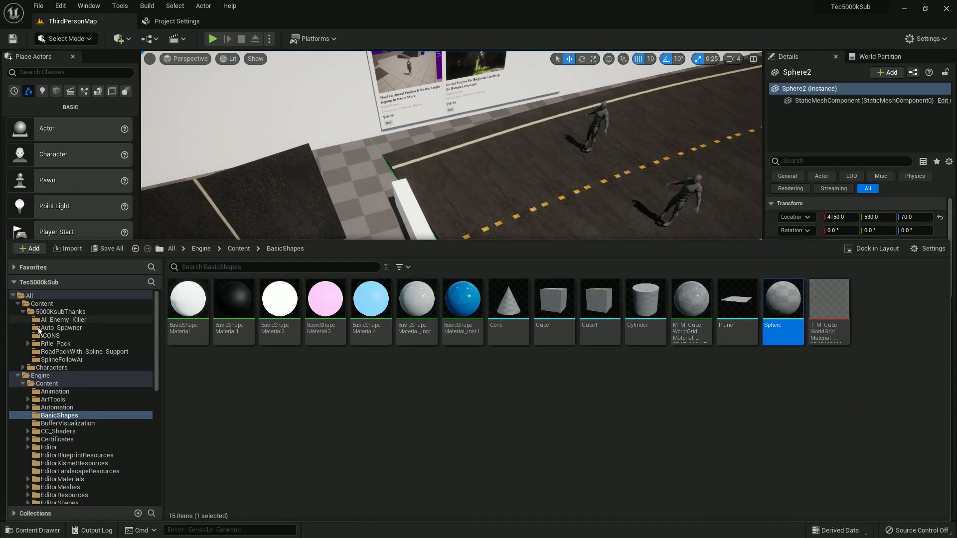
left_click(61, 311)
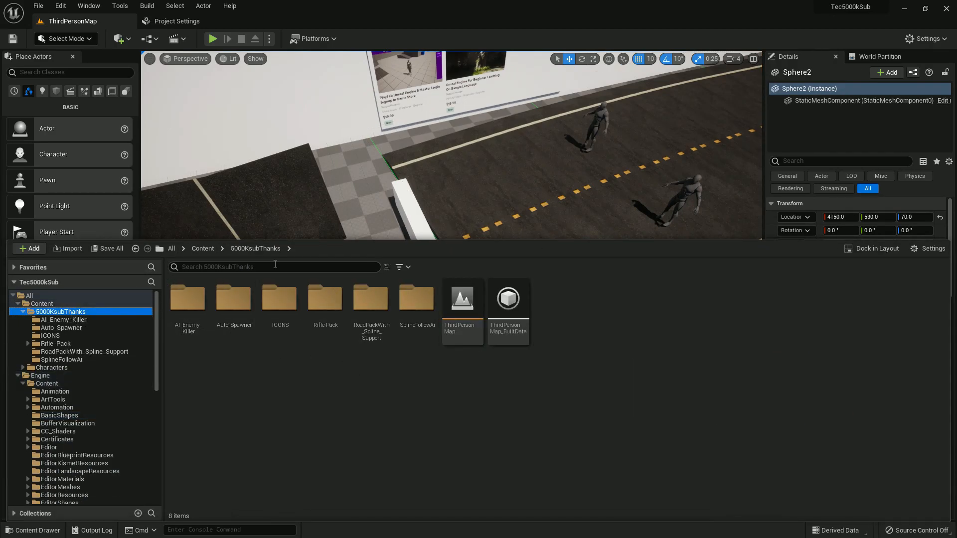
mouse_move(416, 299)
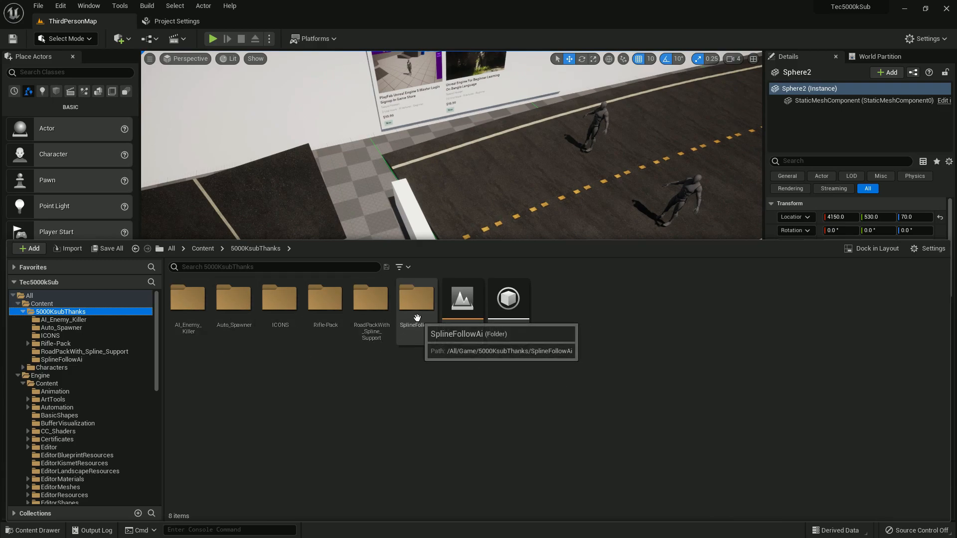
double_click(371, 298)
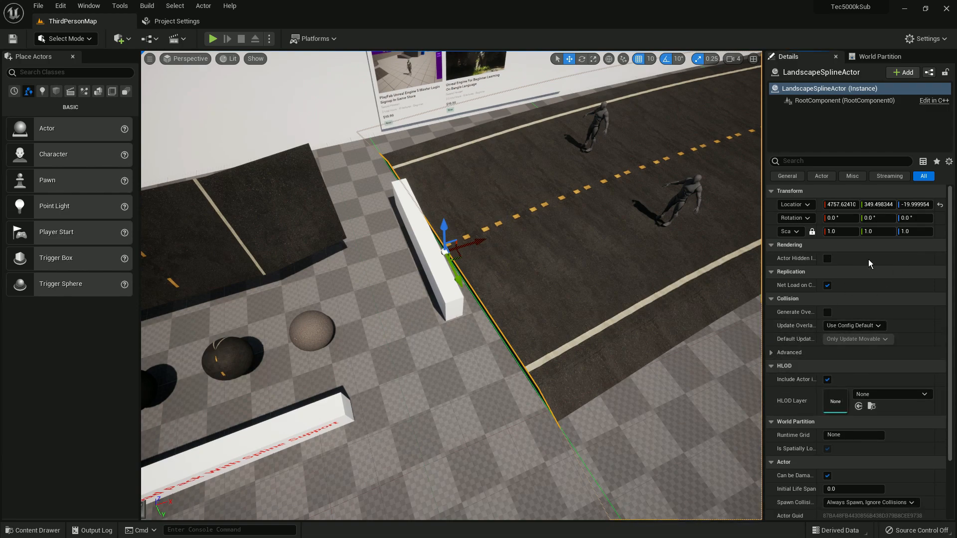
- Switch to landscape mode, inspect the RoadMesh in the Static Mesh Editor, then close it
left_click(65, 39)
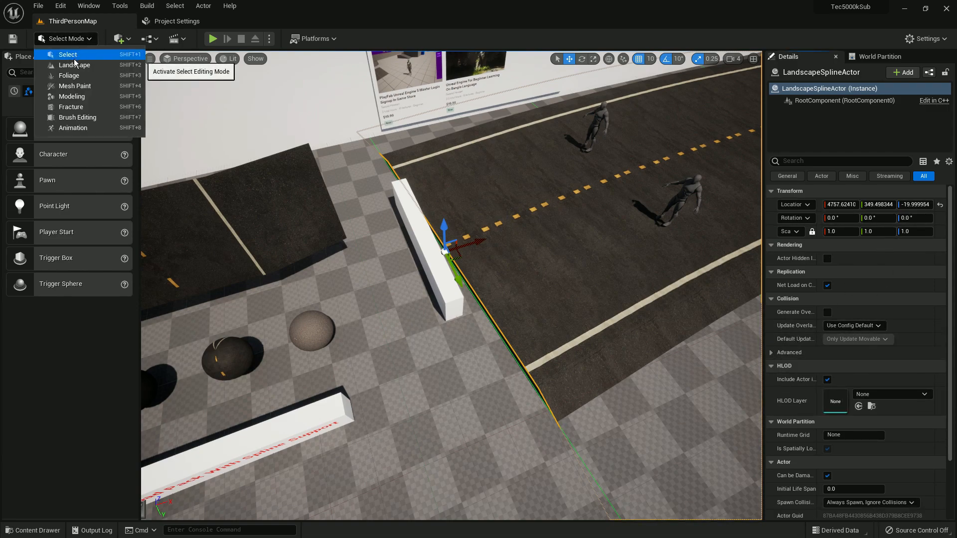
left_click(74, 65)
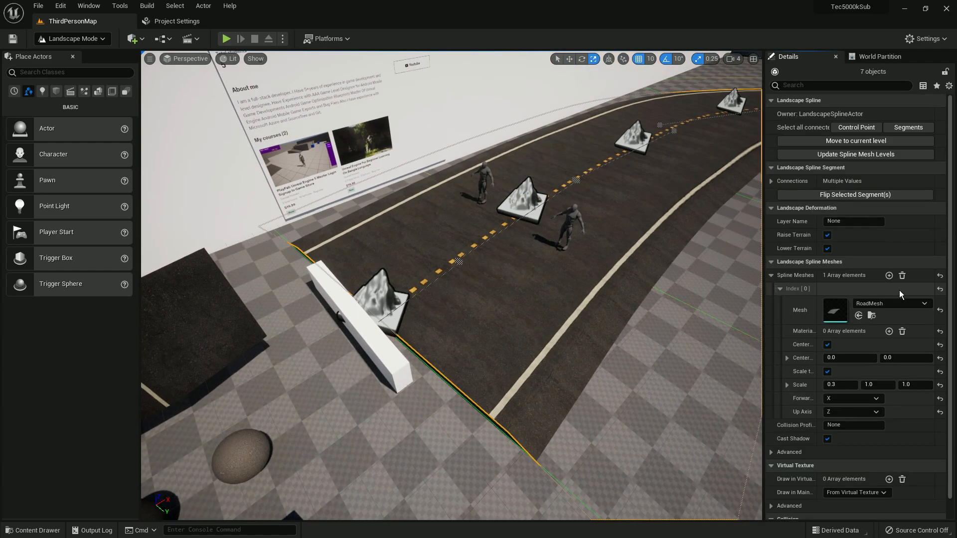
double_click(835, 310)
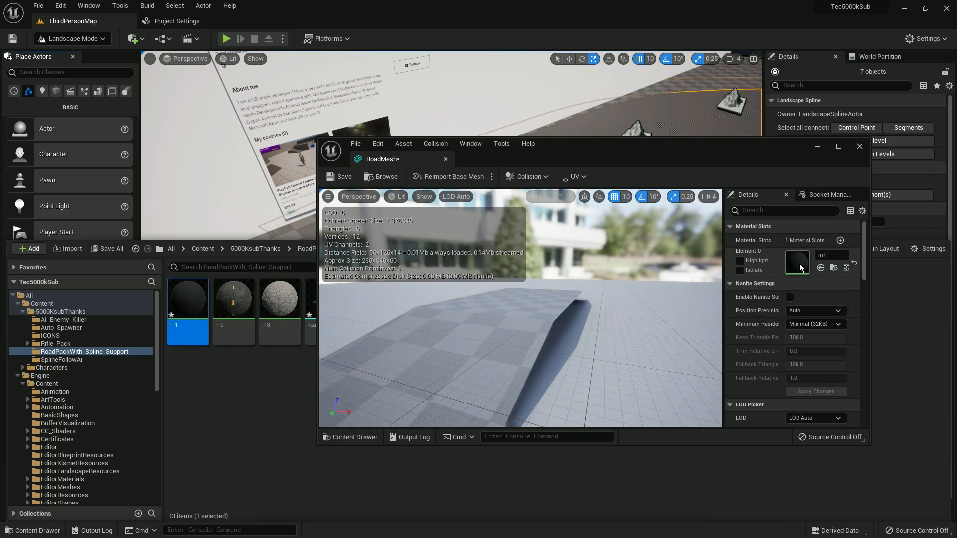
left_click(233, 298)
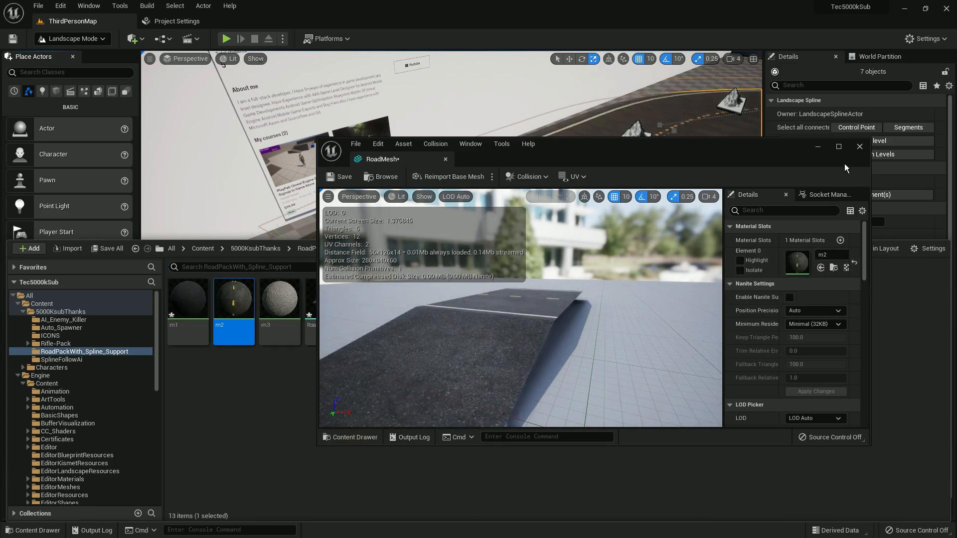
left_click(859, 147)
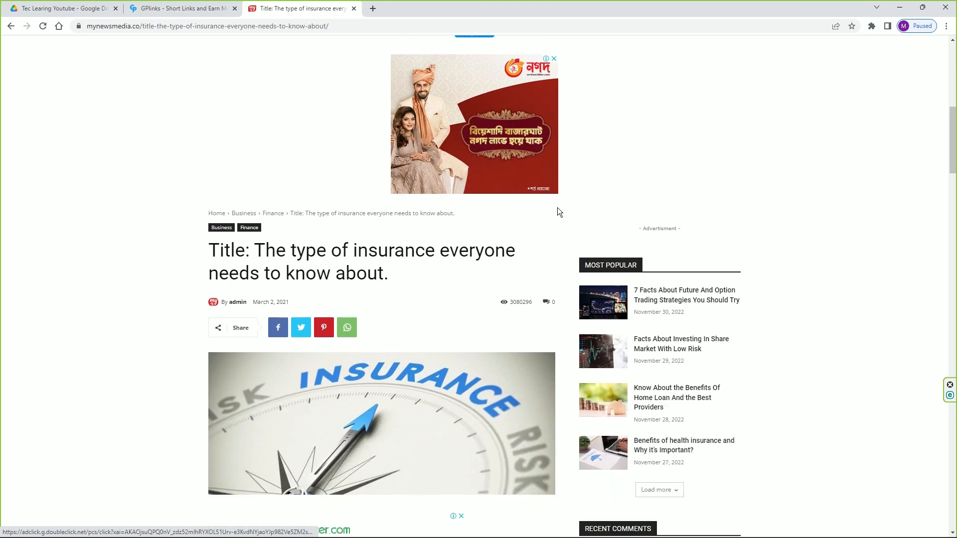
- Scroll through the first mynewsmedia.co article page and verify to pass Step 1 of 3
scroll("down", 3)
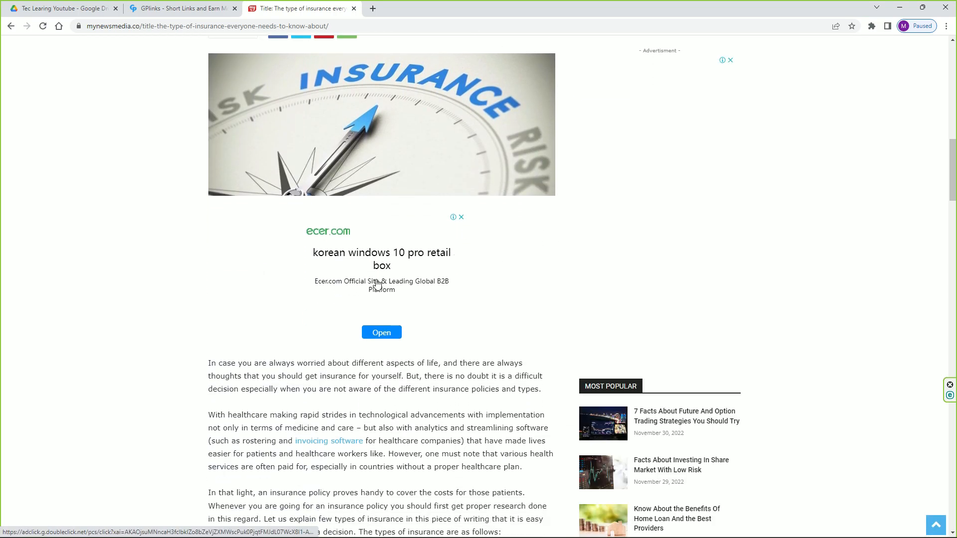
scroll("down", 3)
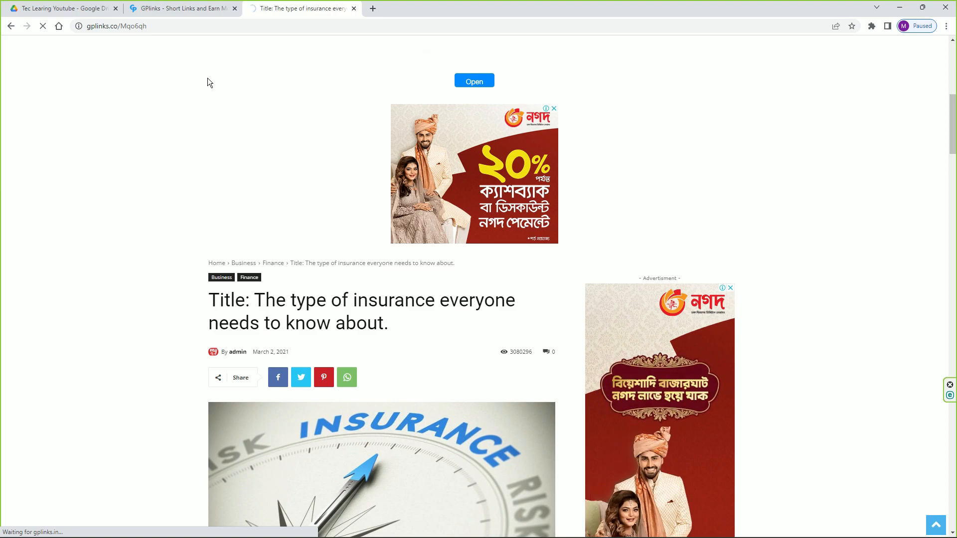
left_click(473, 81)
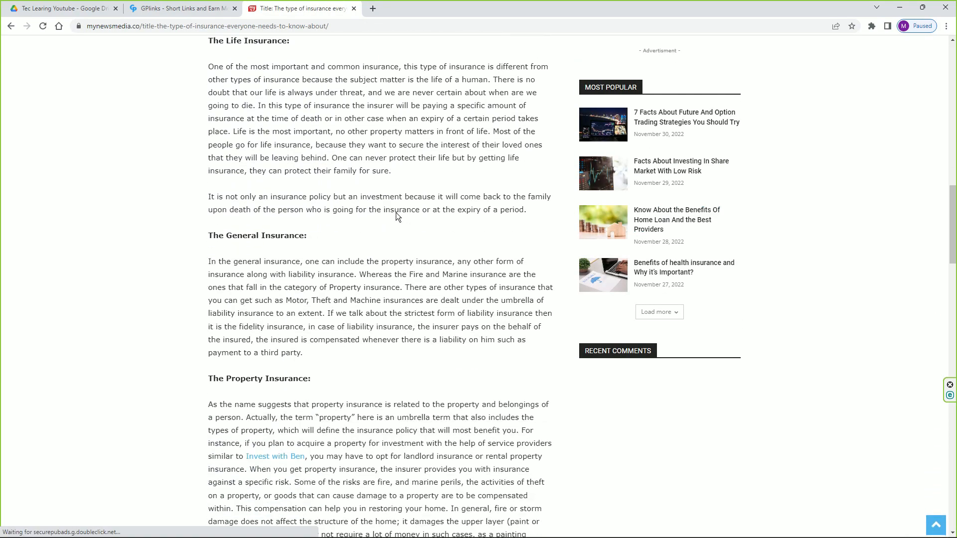
scroll("down", 3)
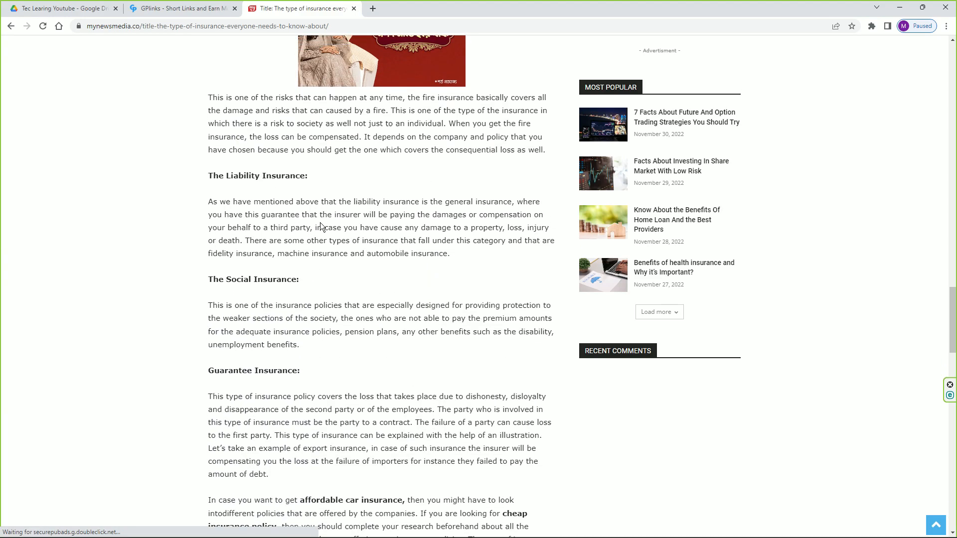
scroll("up", 3)
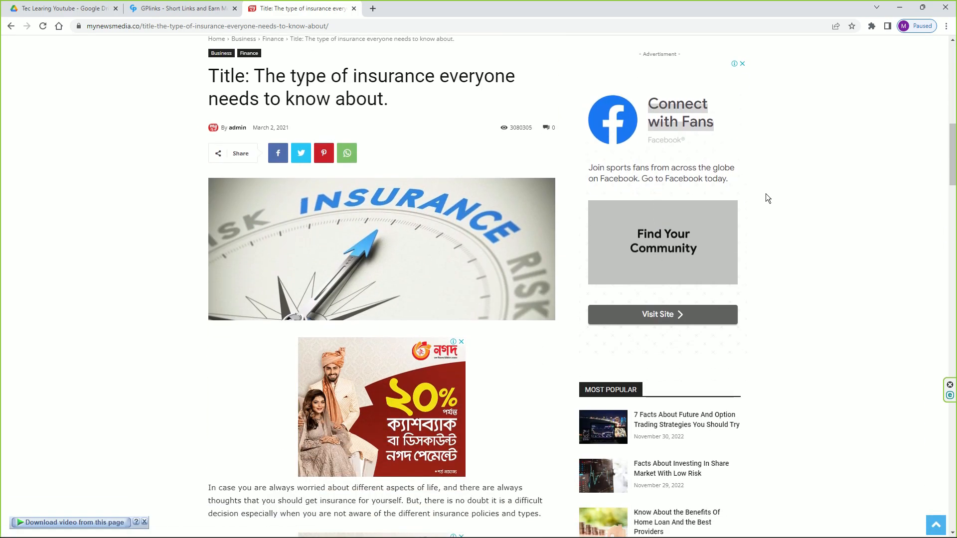
scroll("down", 3)
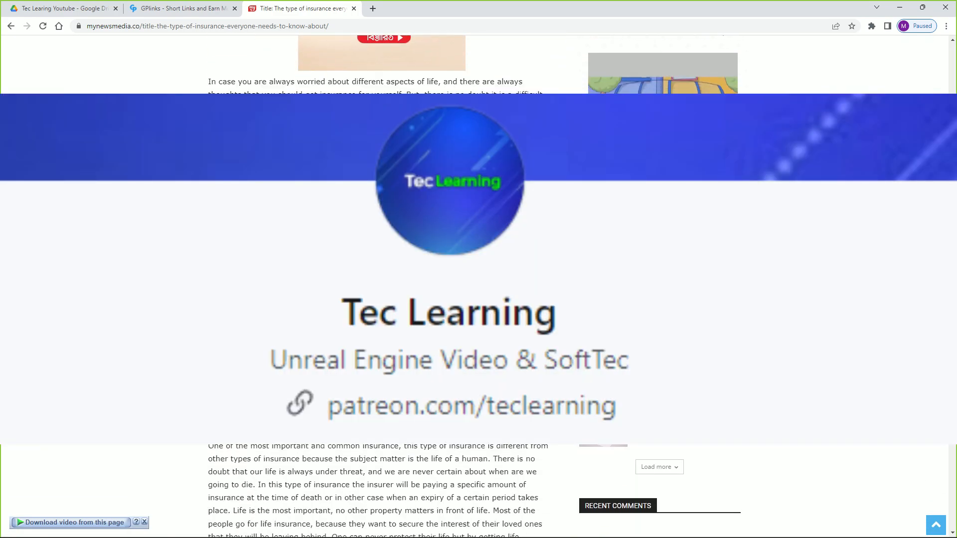
scroll("down", 3)
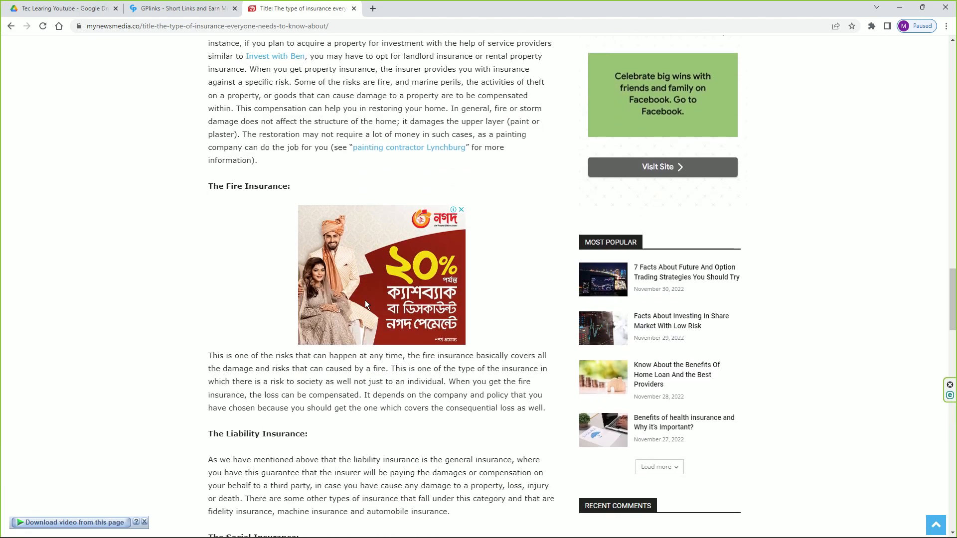
scroll("down", 3)
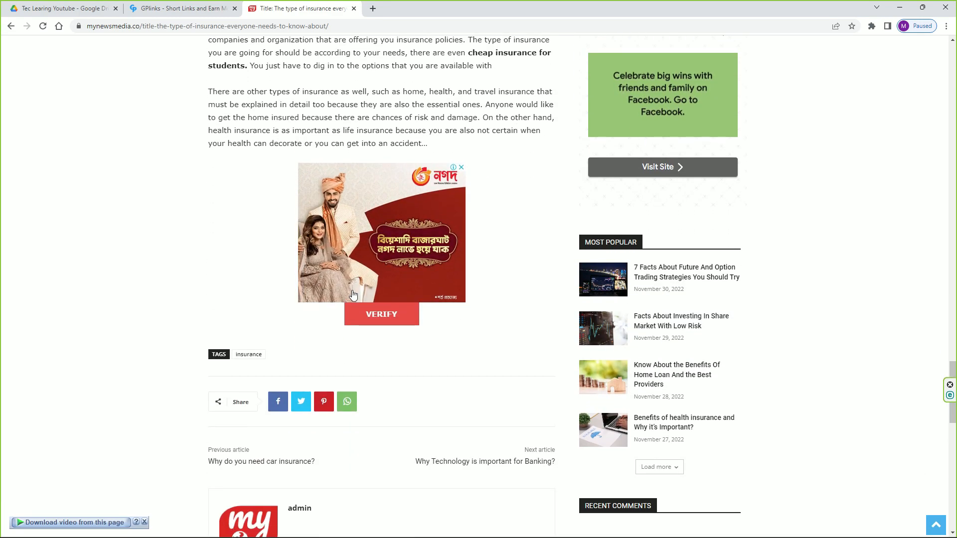
scroll("down", 3)
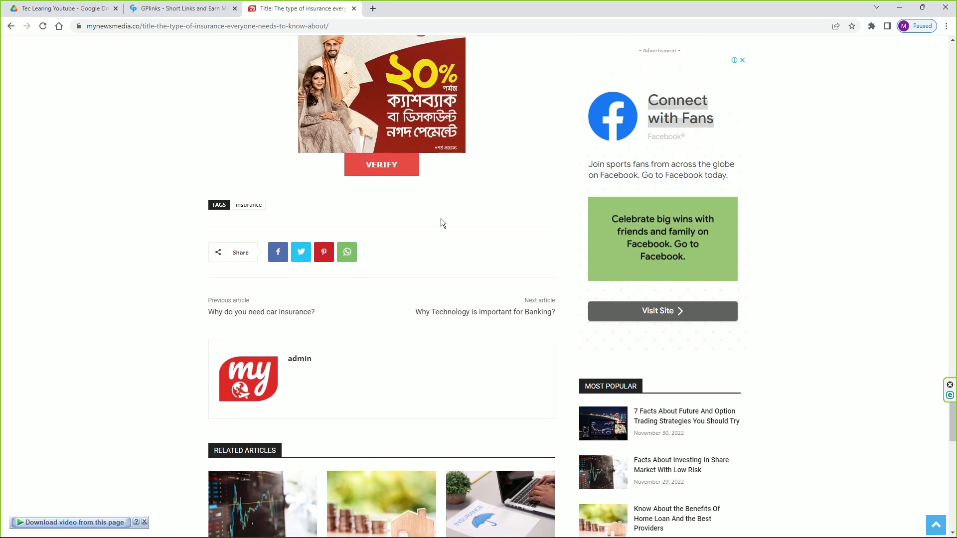
scroll("down", 3)
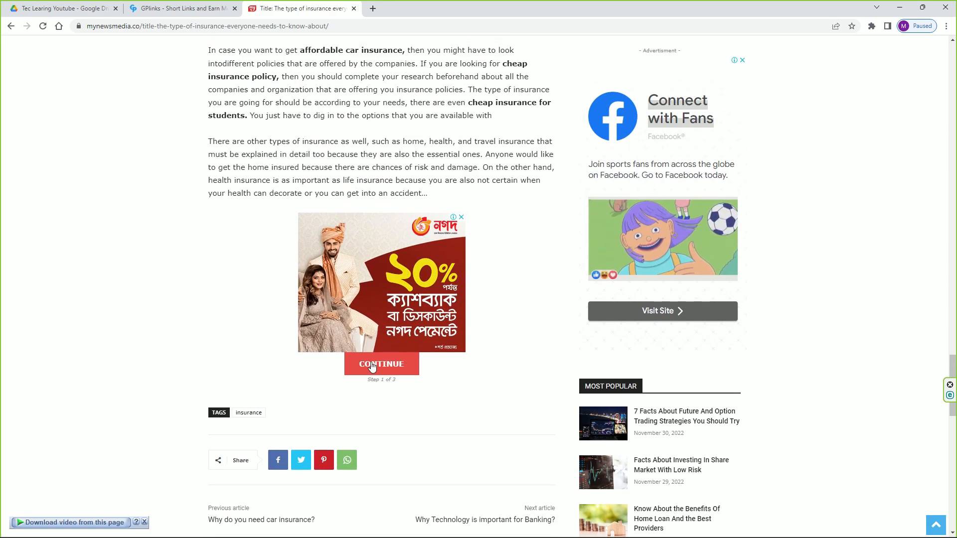
left_click(380, 364)
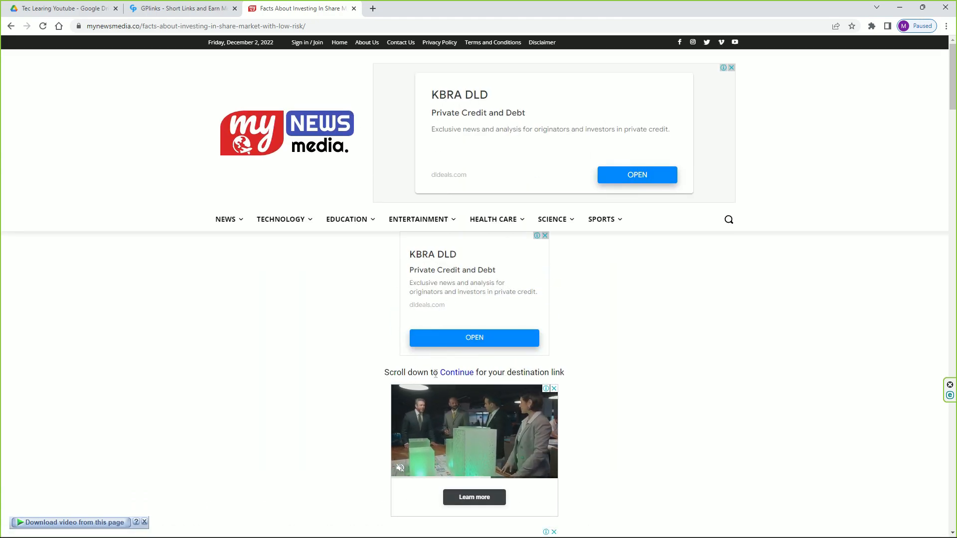
- Get through the second article page, closing the stray ecer.com advert tab, and confirm Step 2 of 3
scroll("down", 3)
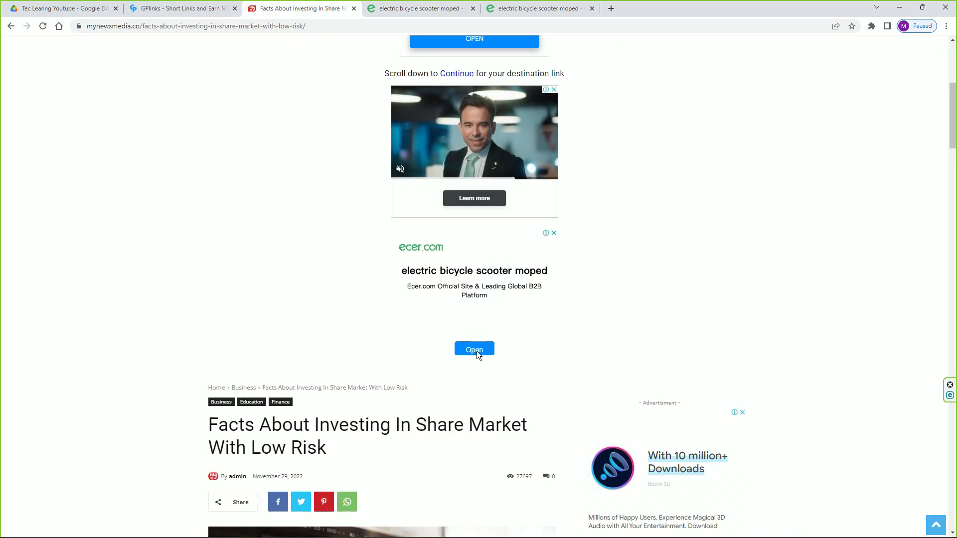
left_click(475, 349)
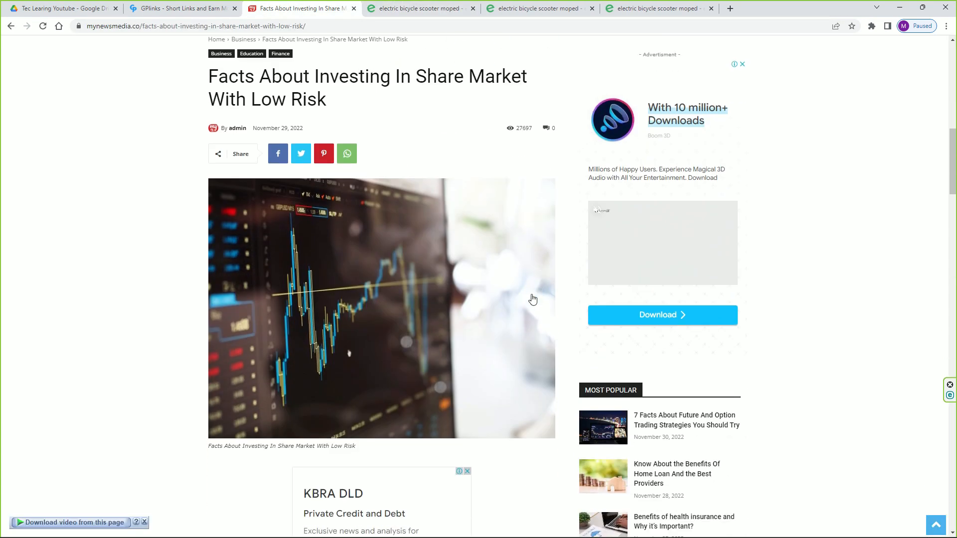
scroll("down", 3)
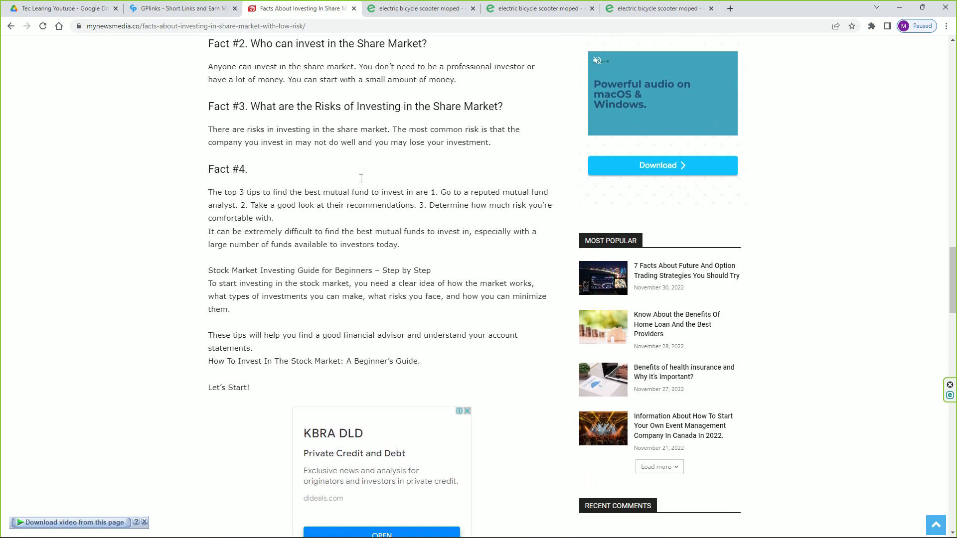
scroll("down", 3)
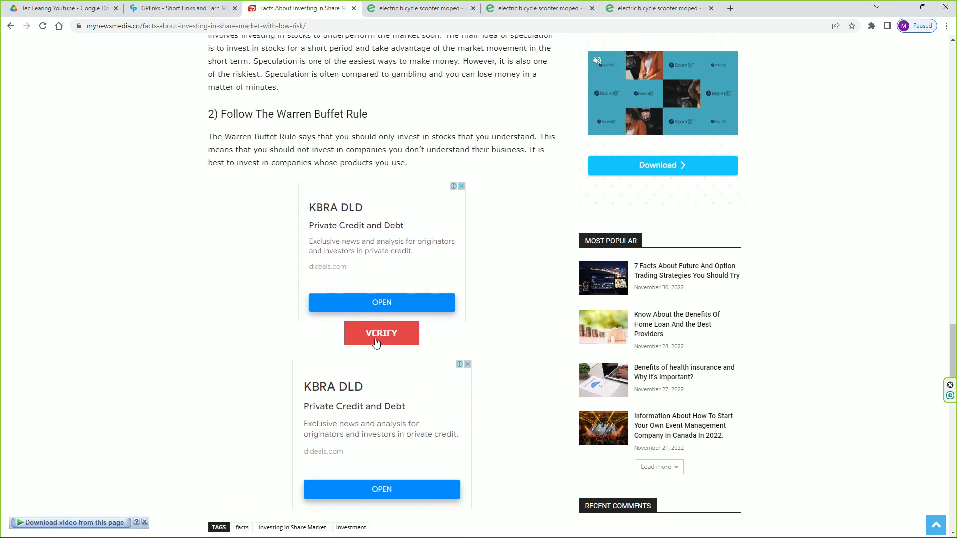
scroll("down", 3)
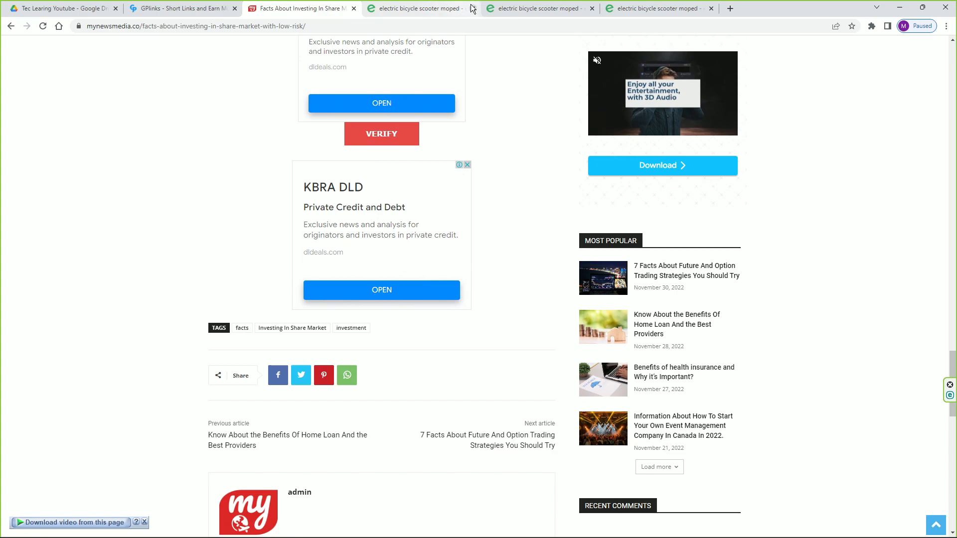
left_click(381, 134)
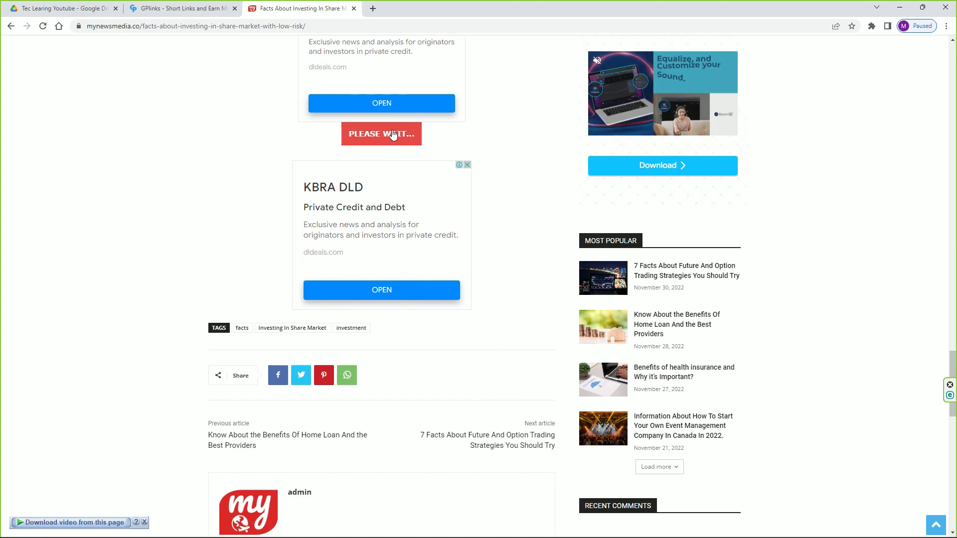
left_click(381, 134)
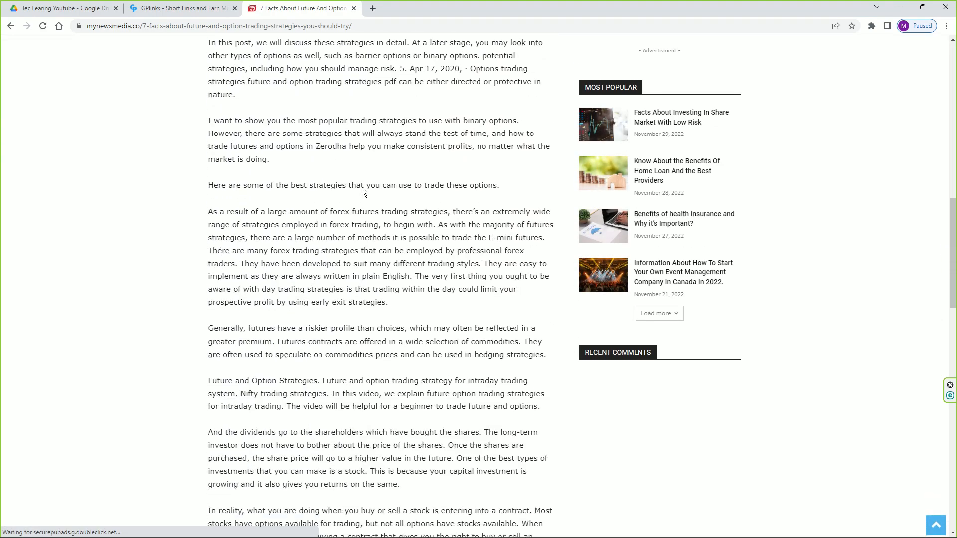
- Complete the final verification and continue past Step 3 of 3 toward the destination
scroll("down", 3)
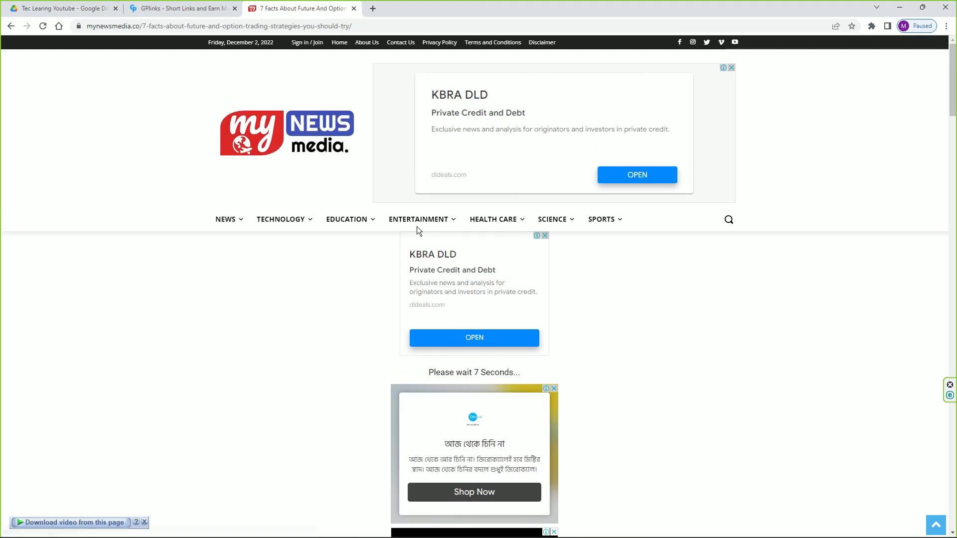
scroll("down", 3)
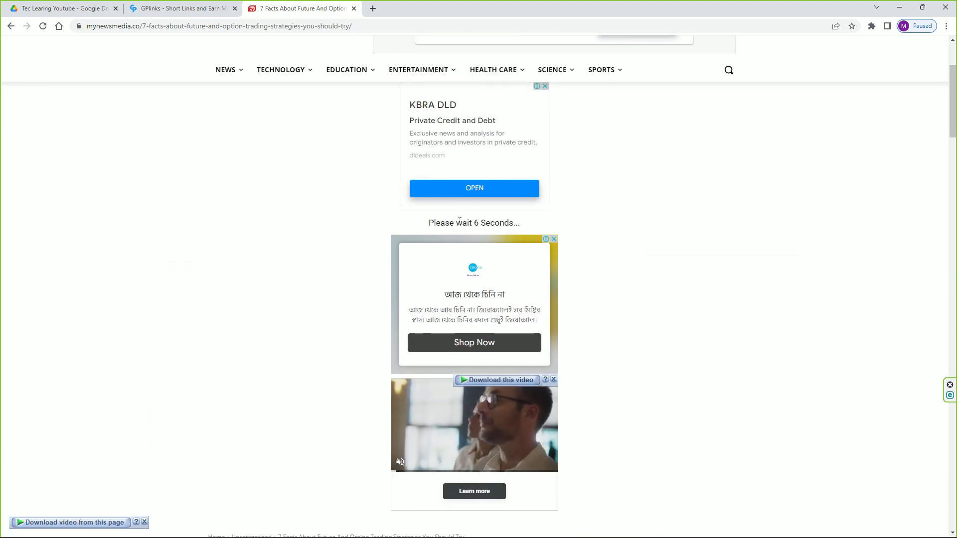
mouse_move(602, 256)
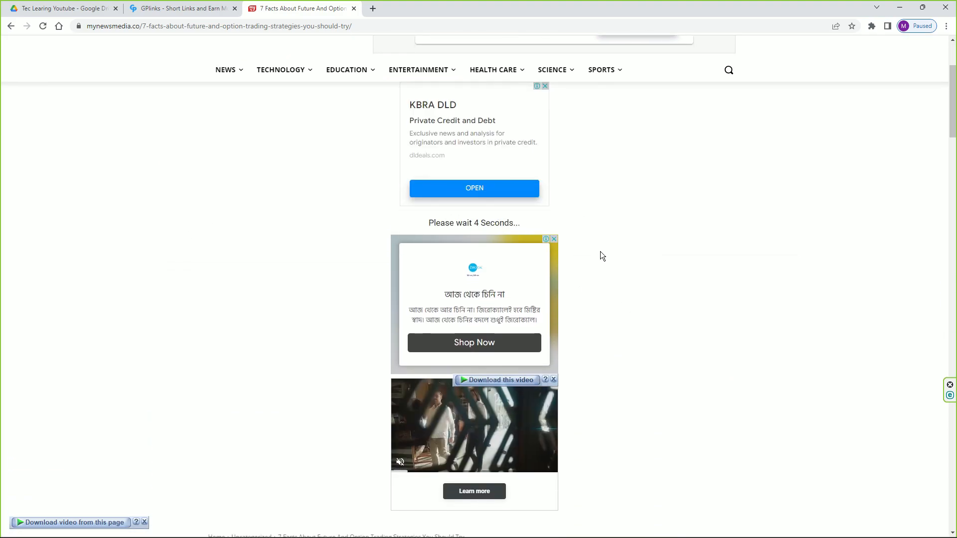
mouse_move(634, 275)
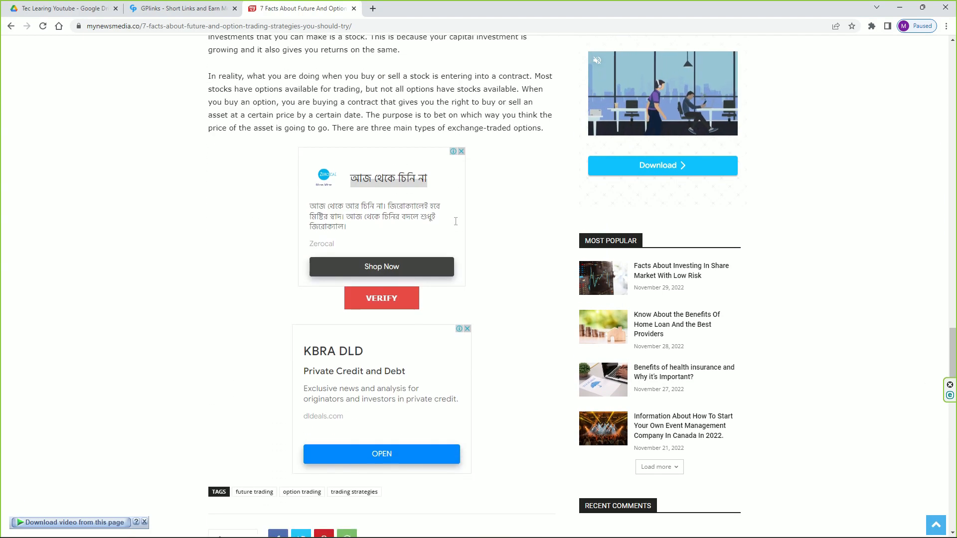
left_click(381, 298)
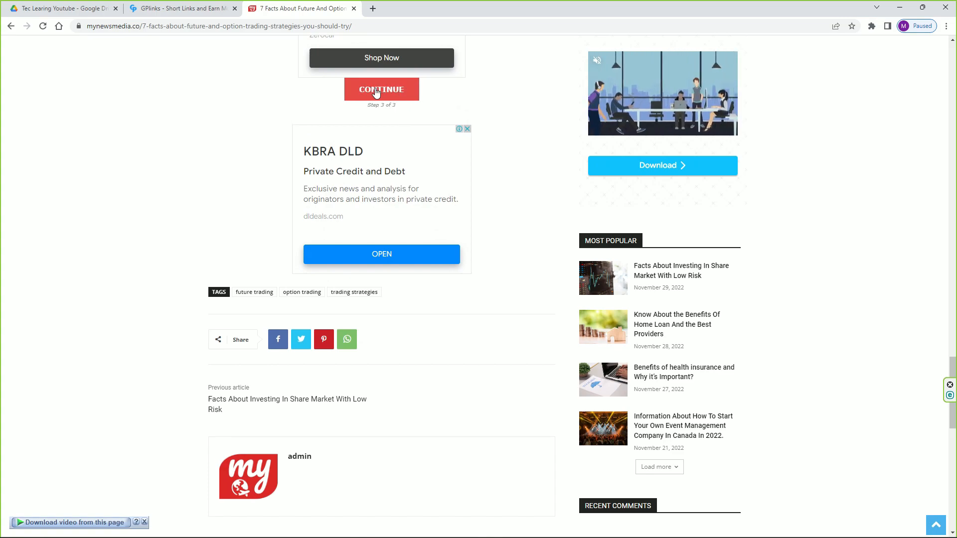
left_click(382, 89)
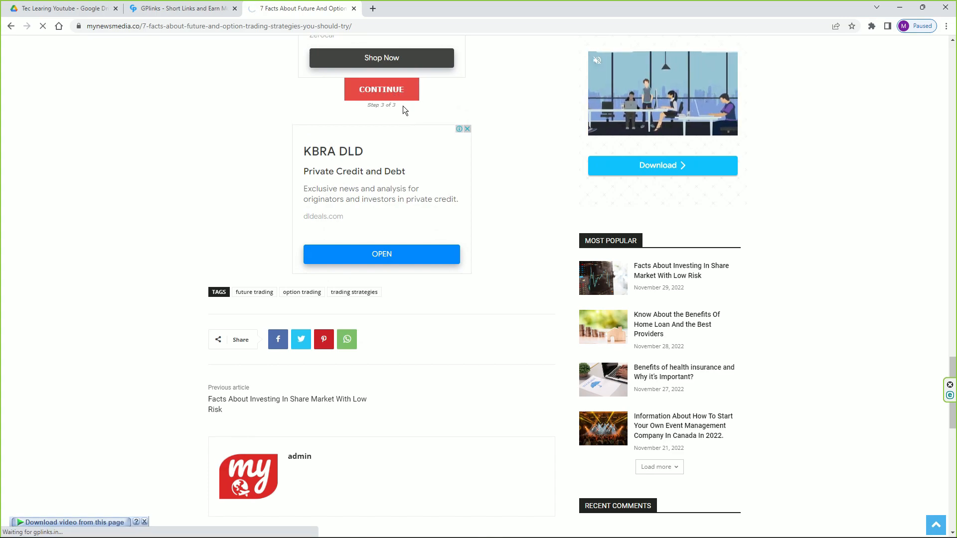
- Wait out the GPlinks countdown and use Get Link to reach the Google Drive archive page
left_click(382, 88)
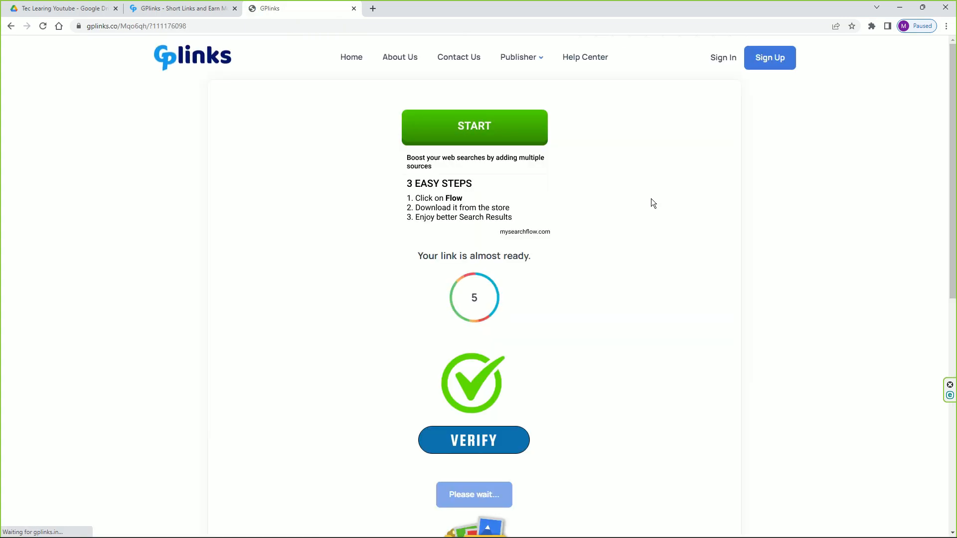
scroll("down", 3)
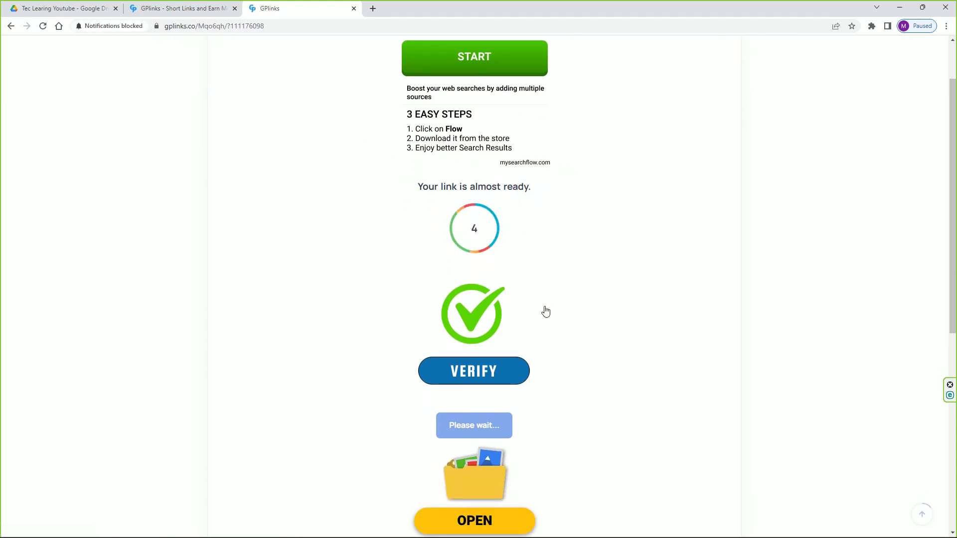
scroll("down", 3)
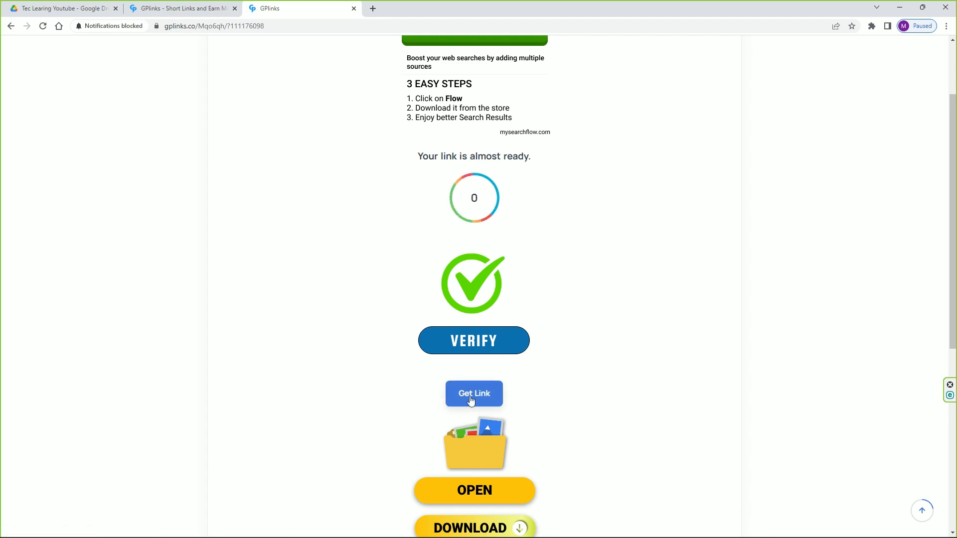
scroll("down", 3)
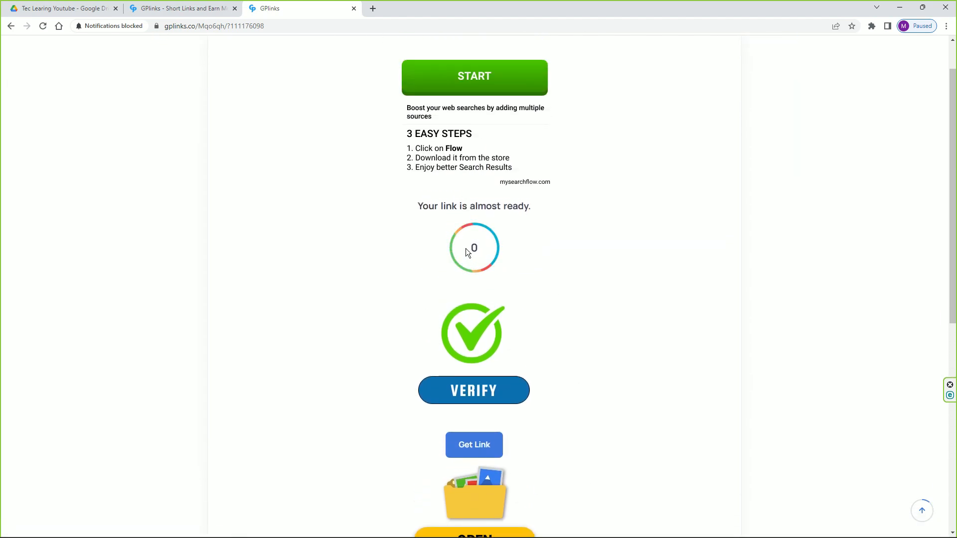
scroll("down", 3)
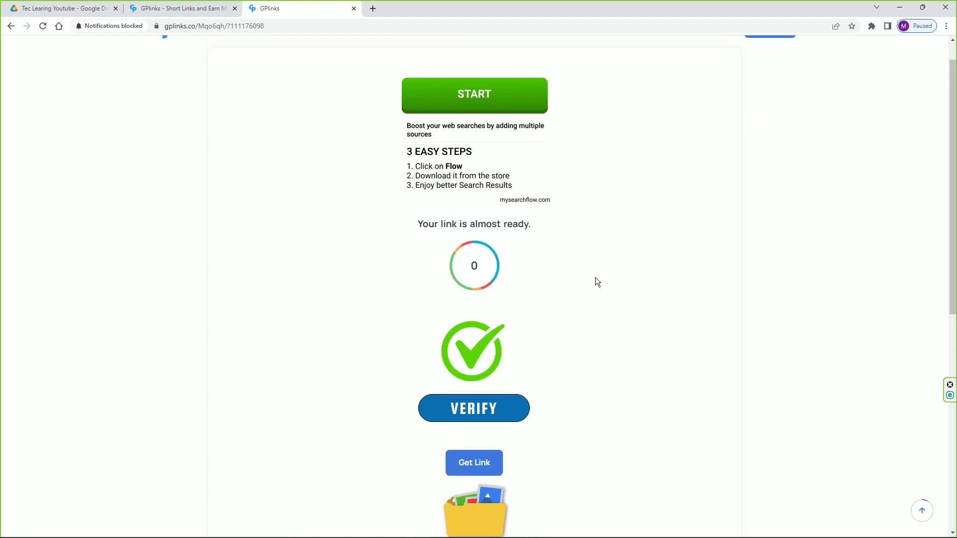
scroll("down", 3)
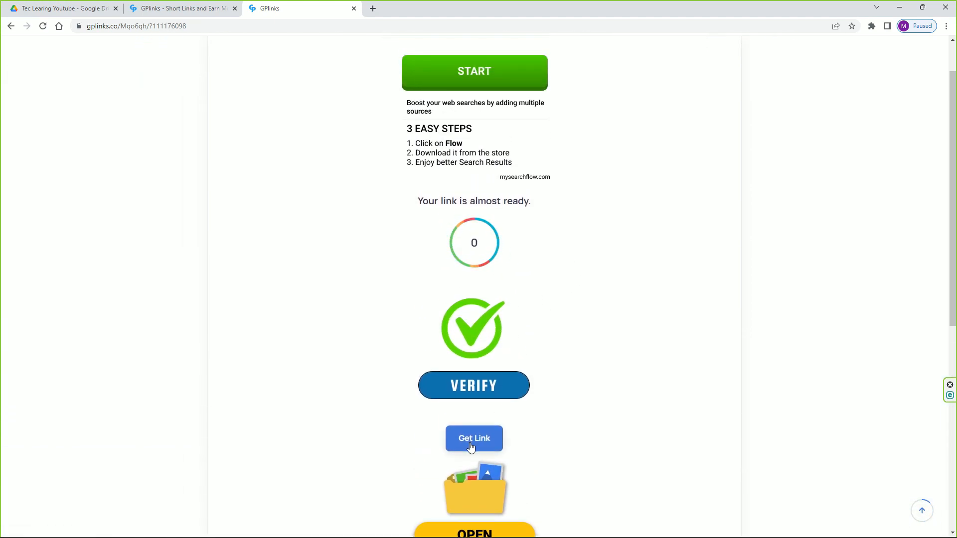
left_click(473, 438)
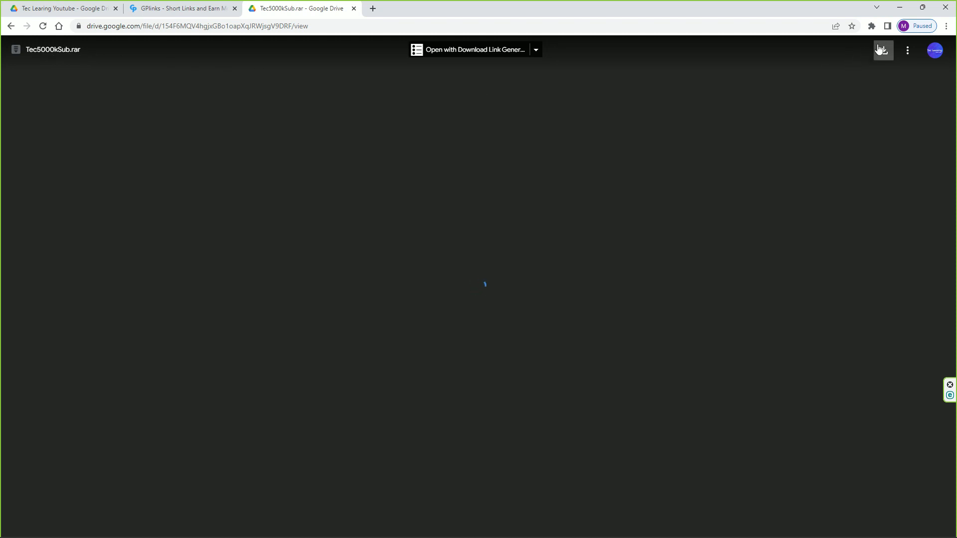
- Download the Tec5000kSub archive from Google Drive despite the virus-scan warning
left_click(883, 50)
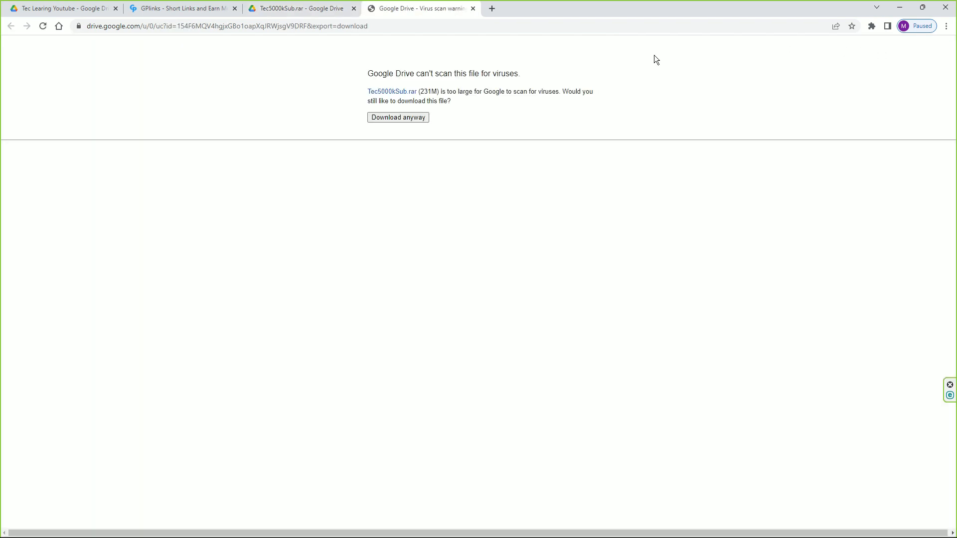
mouse_move(491, 129)
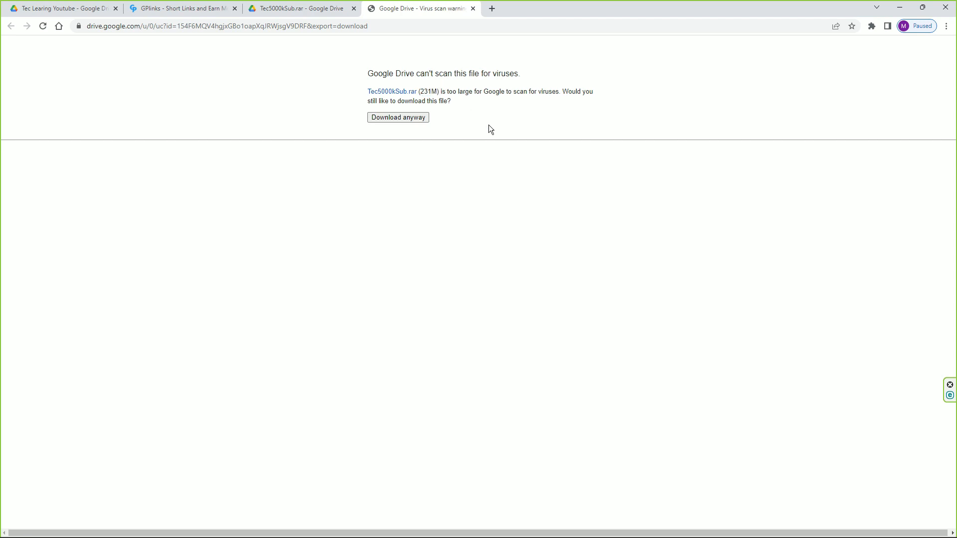
left_click(398, 117)
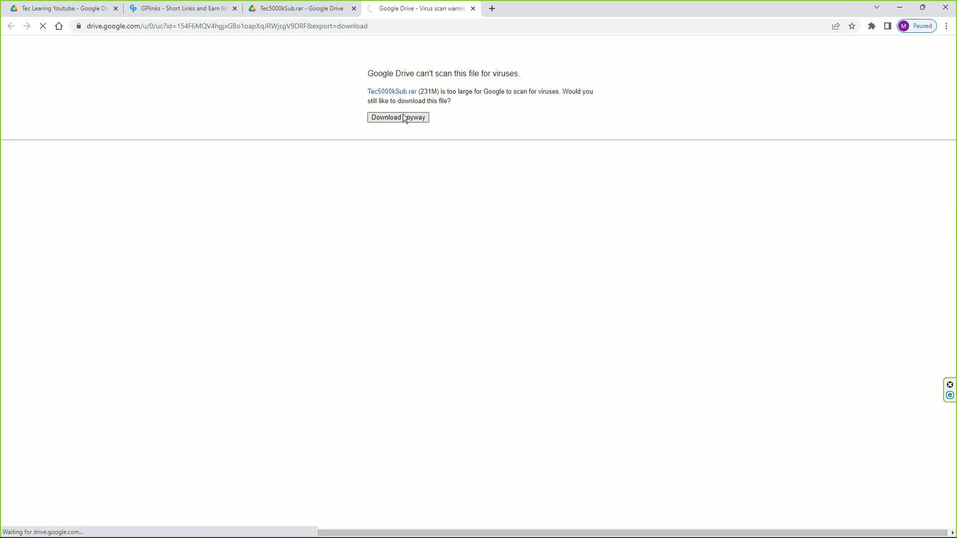
left_click(398, 118)
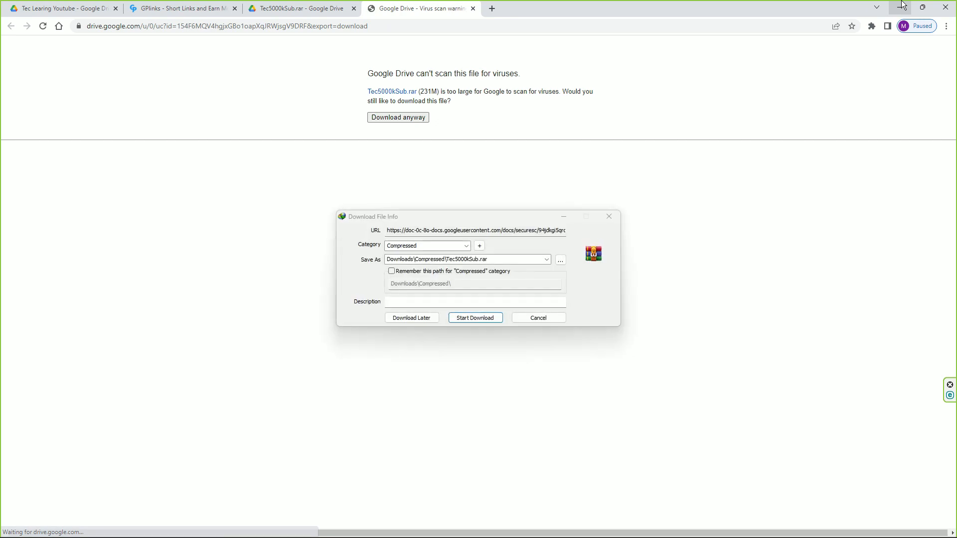
left_click(475, 317)
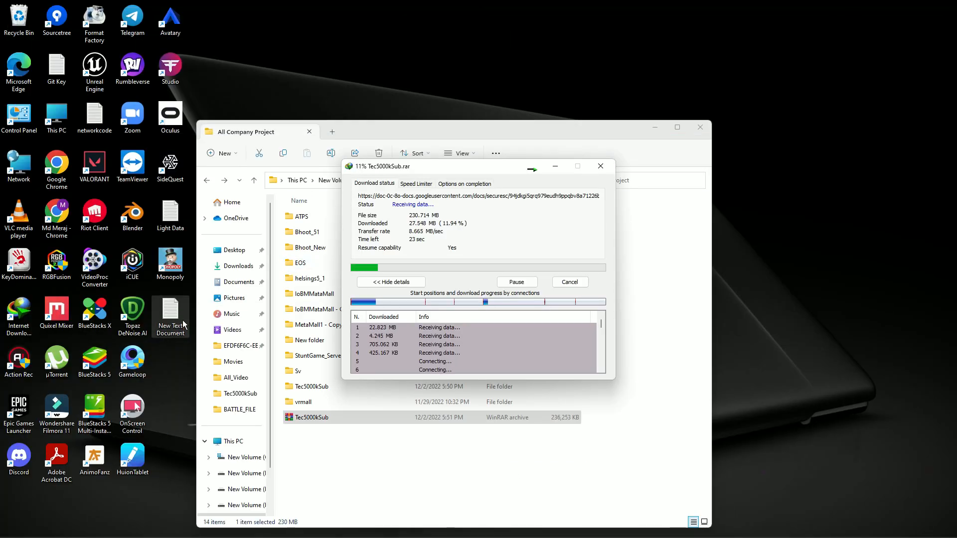
- Open the desktop text note and copy the archive password from it
double_click(170, 314)
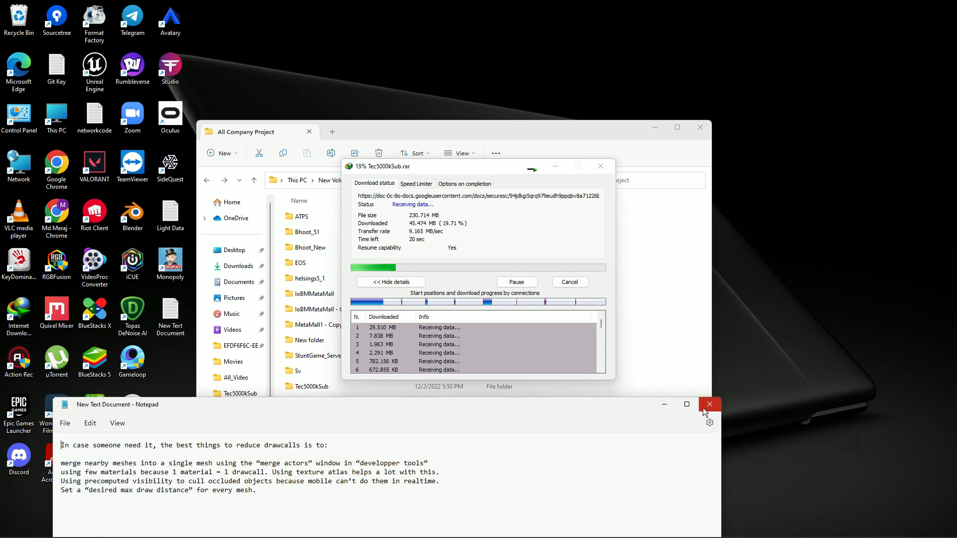
left_click(709, 404)
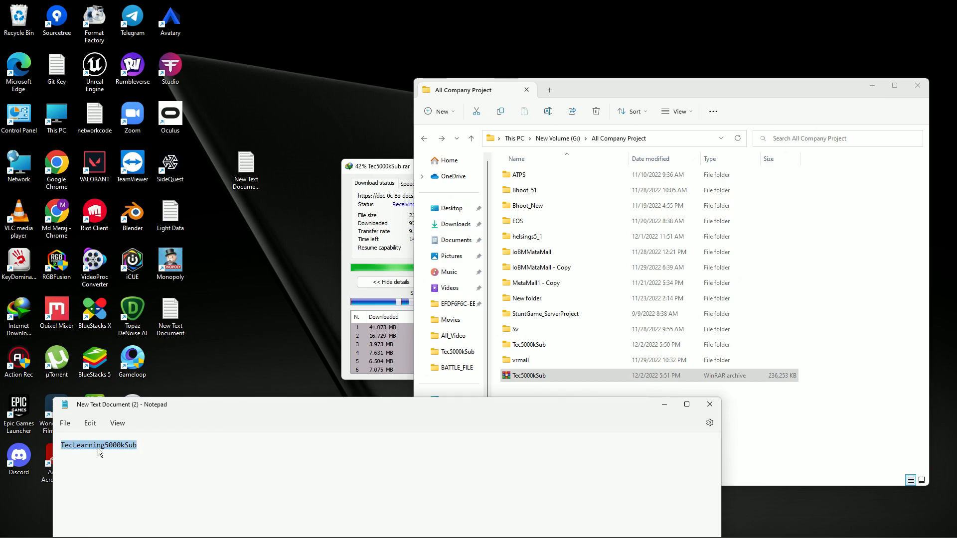
right_click(99, 444)
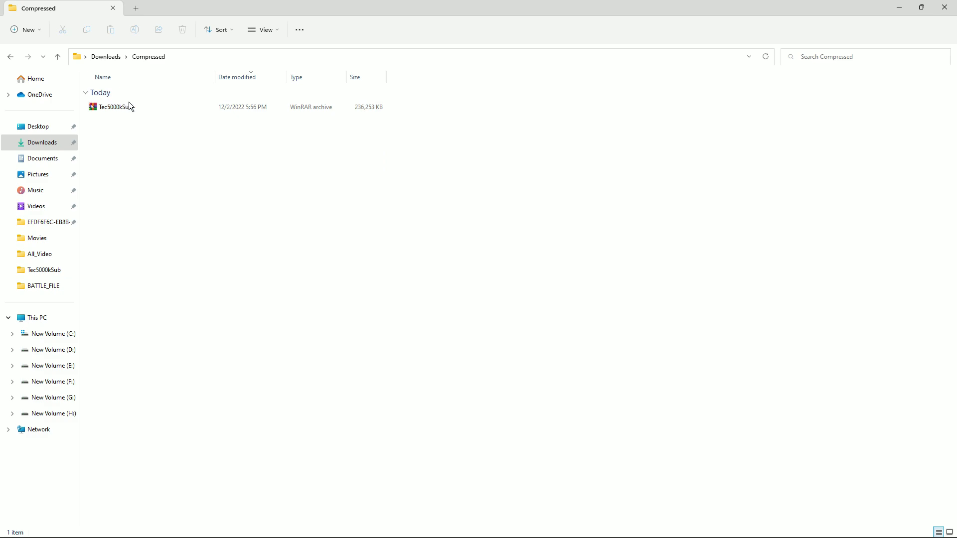
right_click(116, 107)
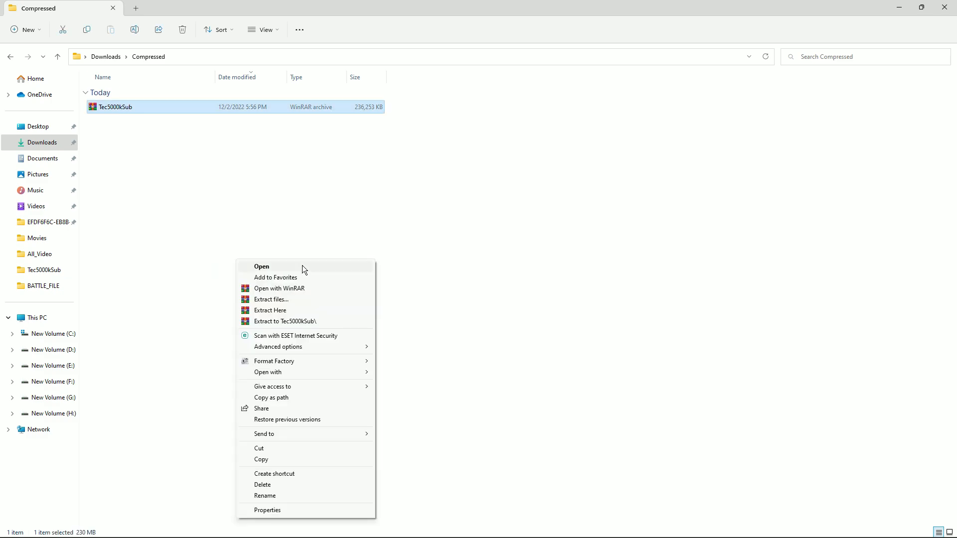
left_click(261, 267)
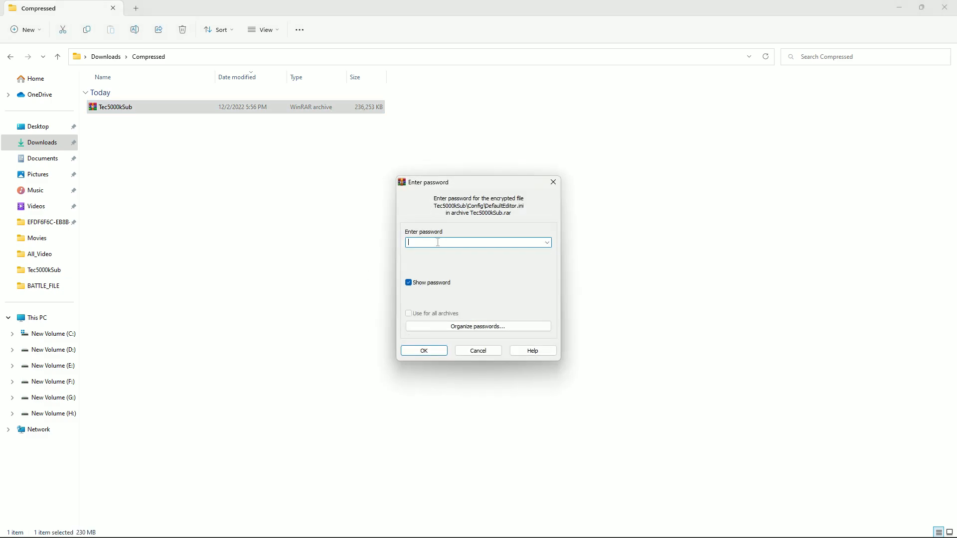
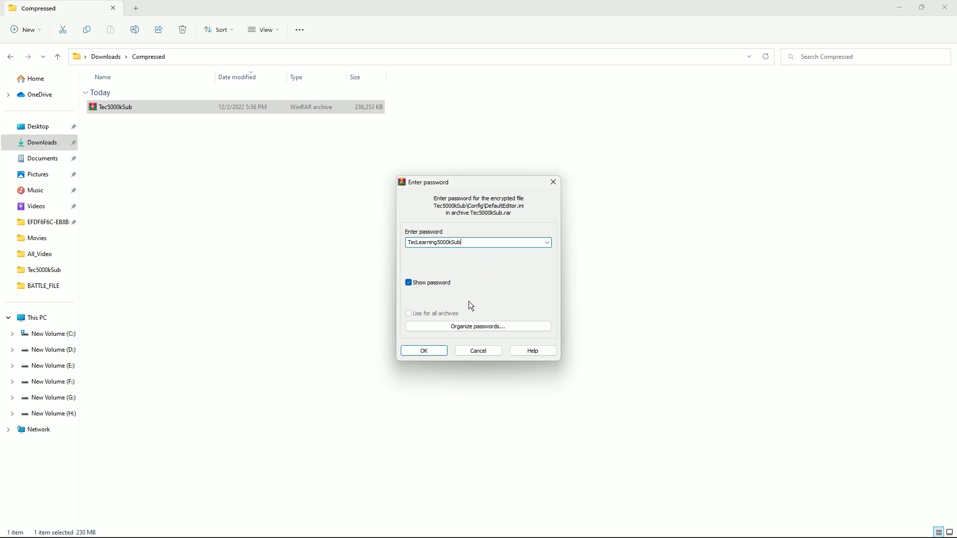
left_click(422, 350)
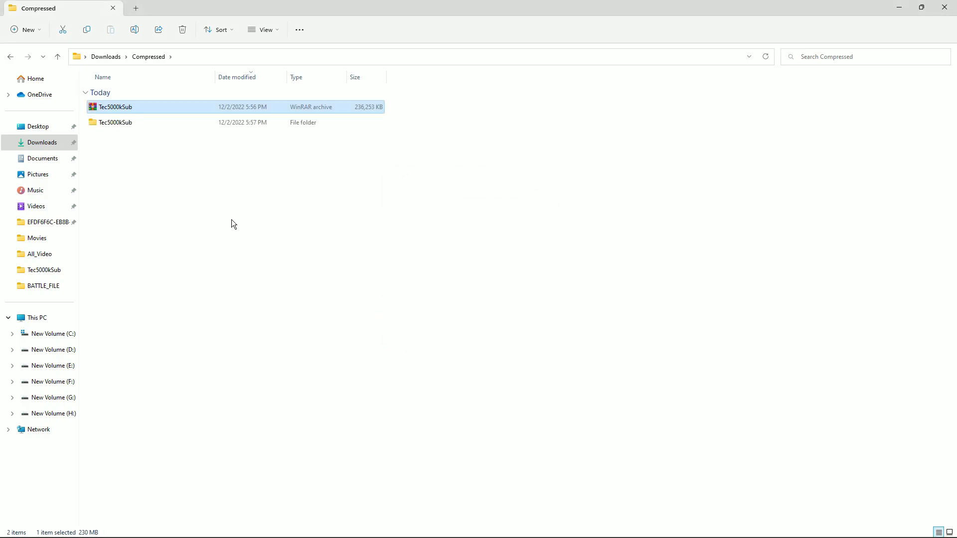
- Open the extracted Tec5000kSub folder and bring up options for its Unreal project file
double_click(115, 122)
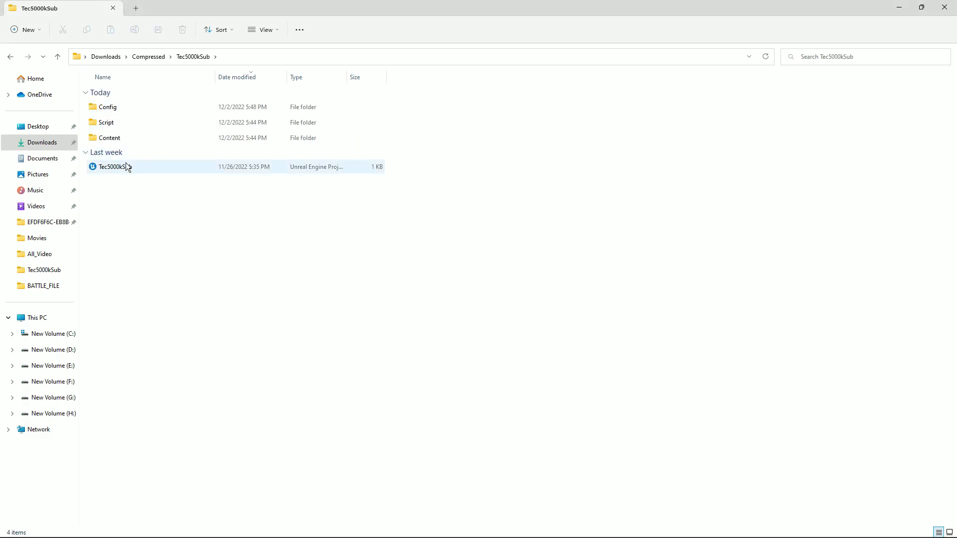
mouse_move(139, 173)
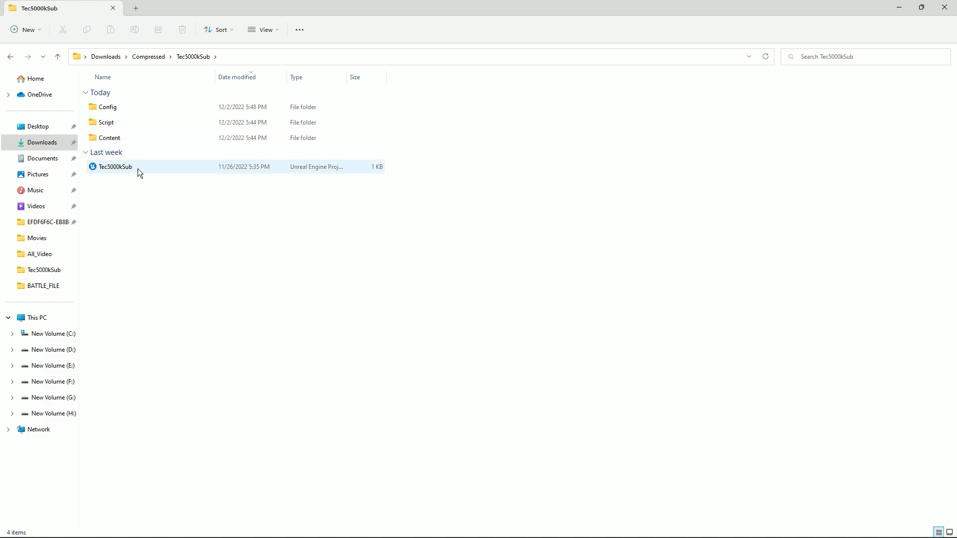
right_click(115, 167)
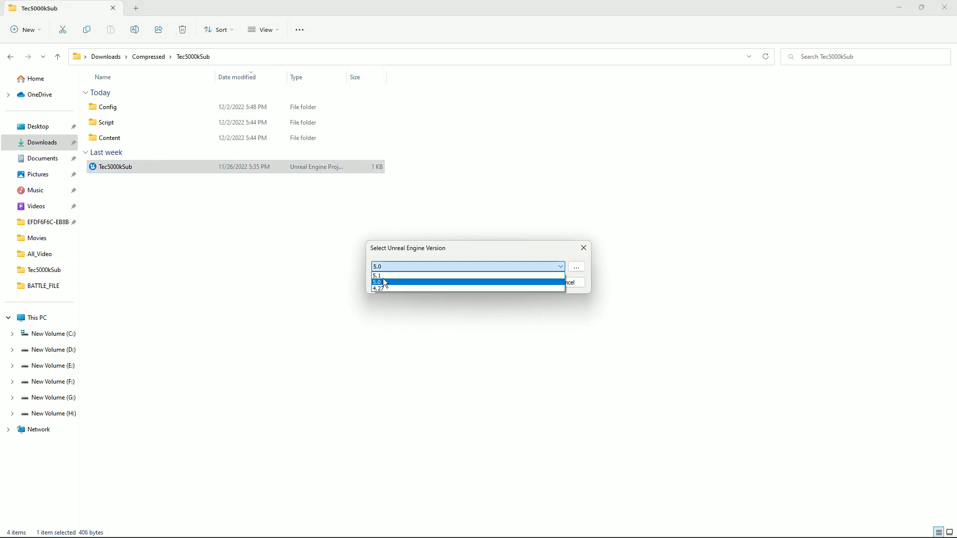
mouse_move(388, 275)
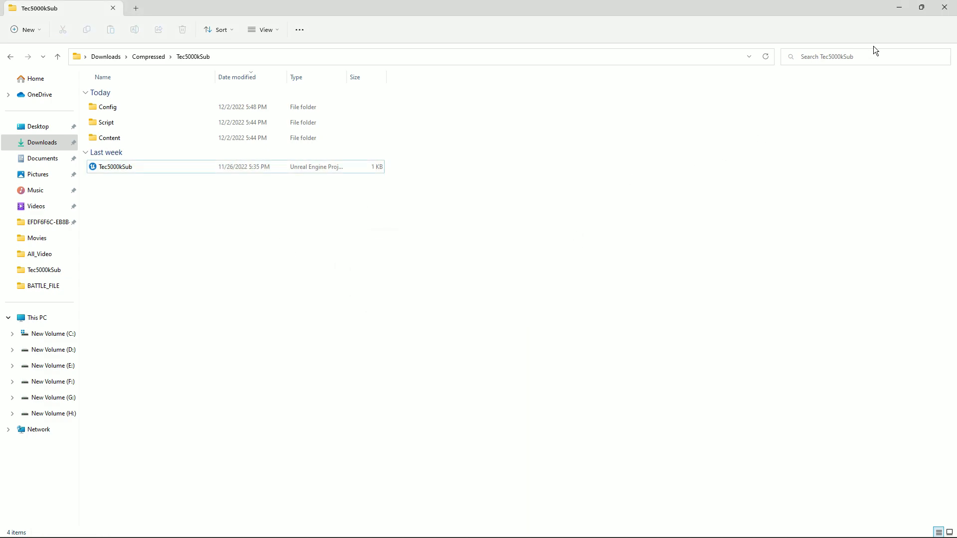
mouse_move(649, 249)
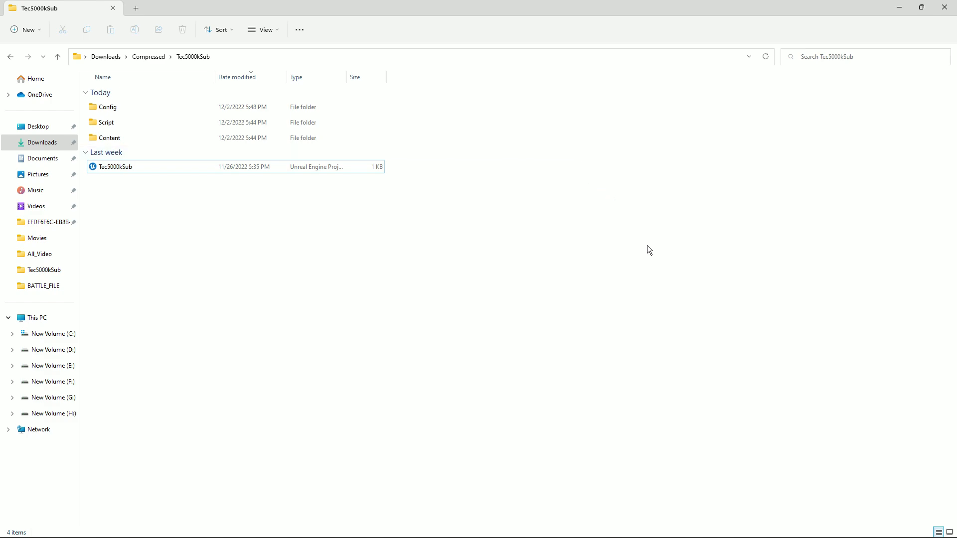
mouse_move(640, 241)
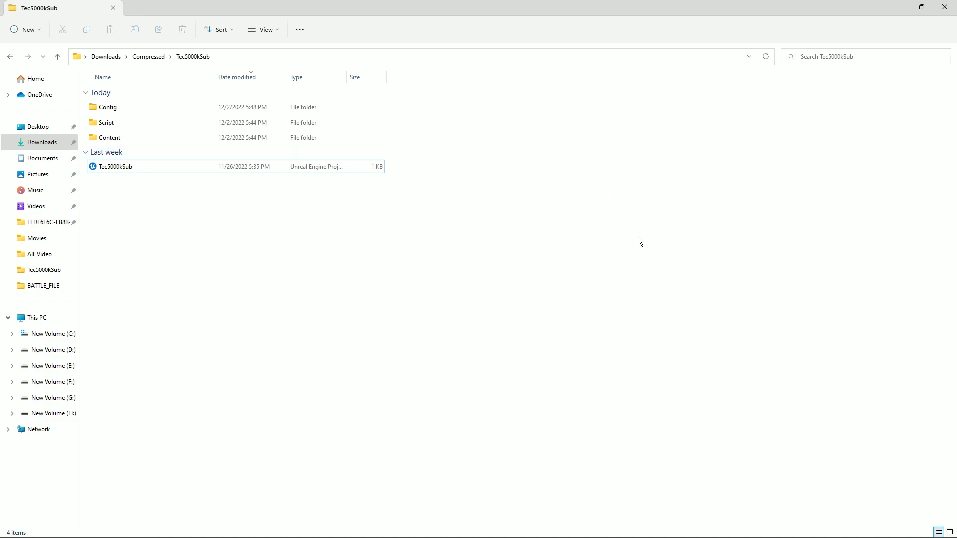